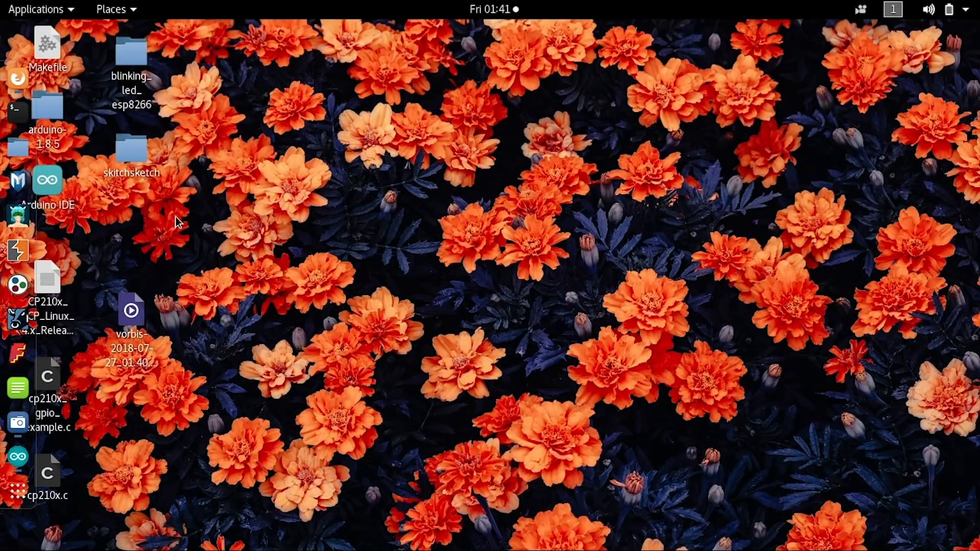
mouse_move(93, 230)
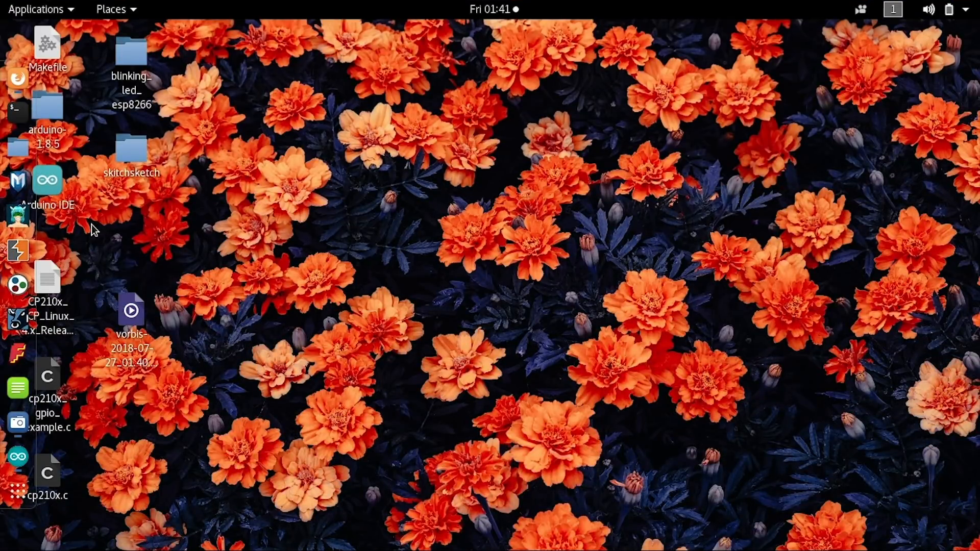
mouse_move(138, 233)
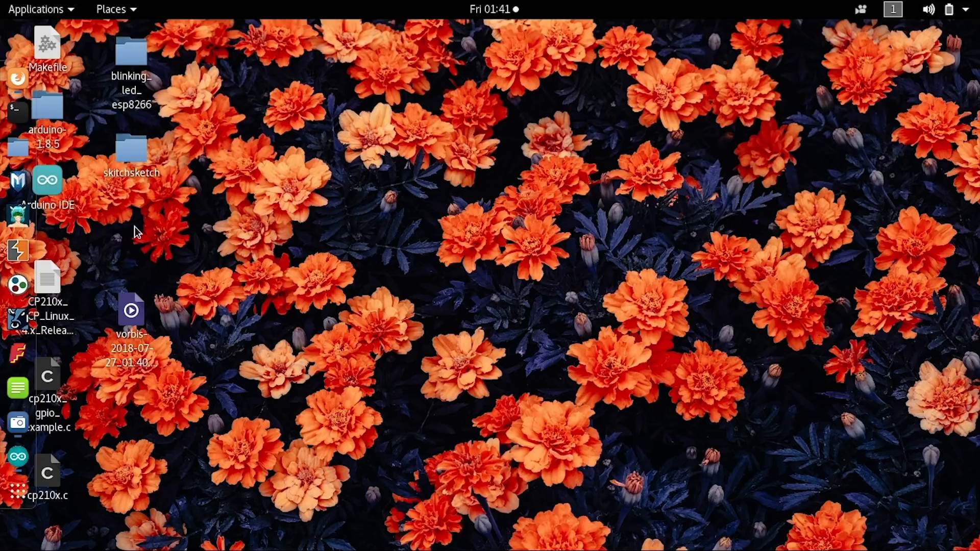
mouse_move(80, 237)
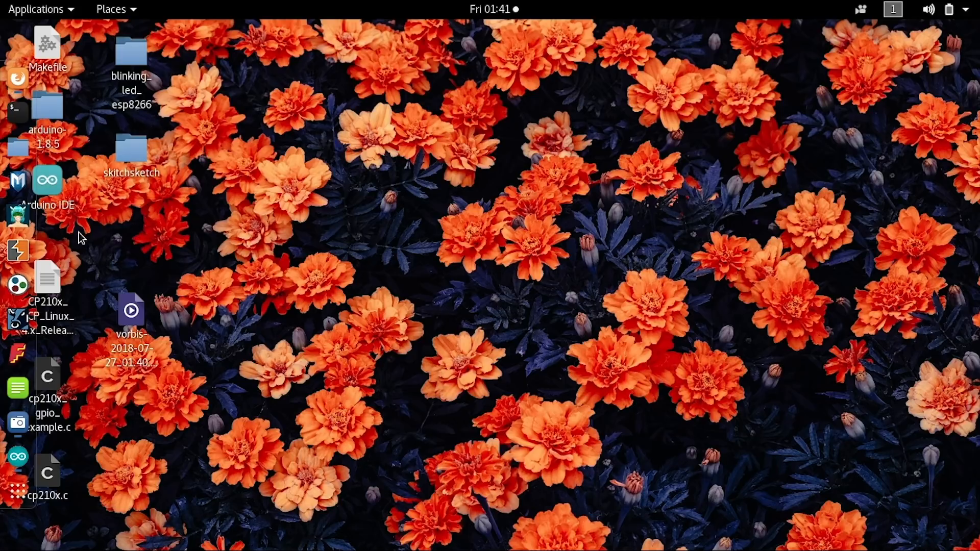
mouse_move(100, 225)
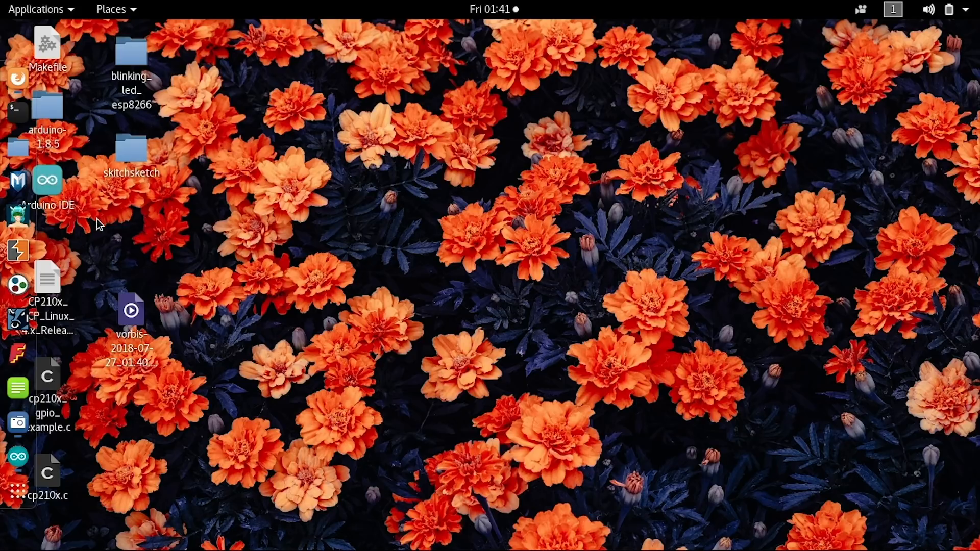
mouse_move(105, 237)
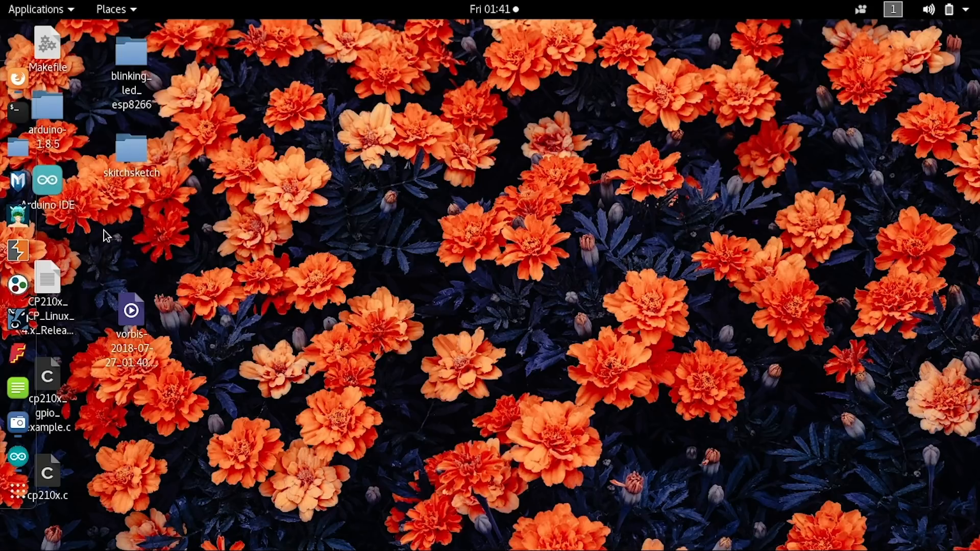
mouse_move(127, 239)
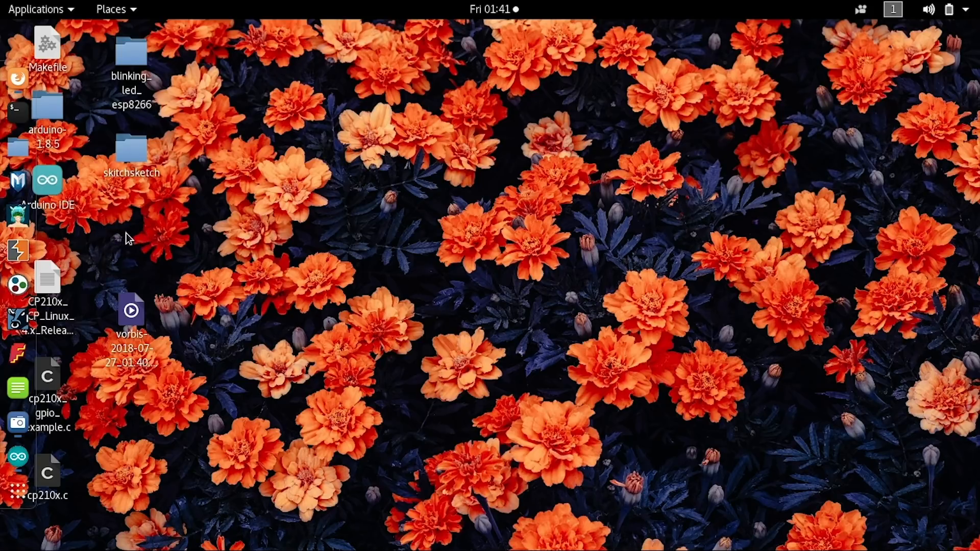
mouse_move(155, 232)
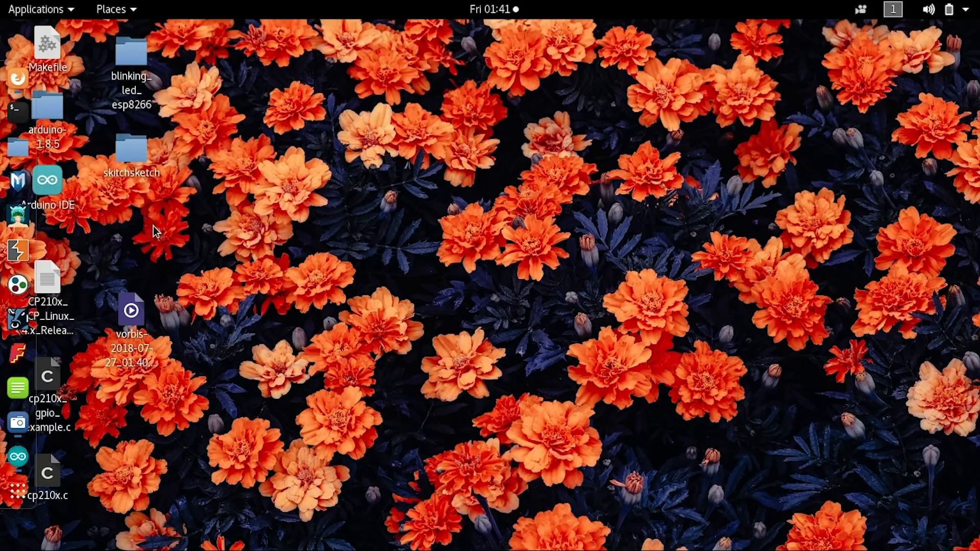
mouse_move(162, 234)
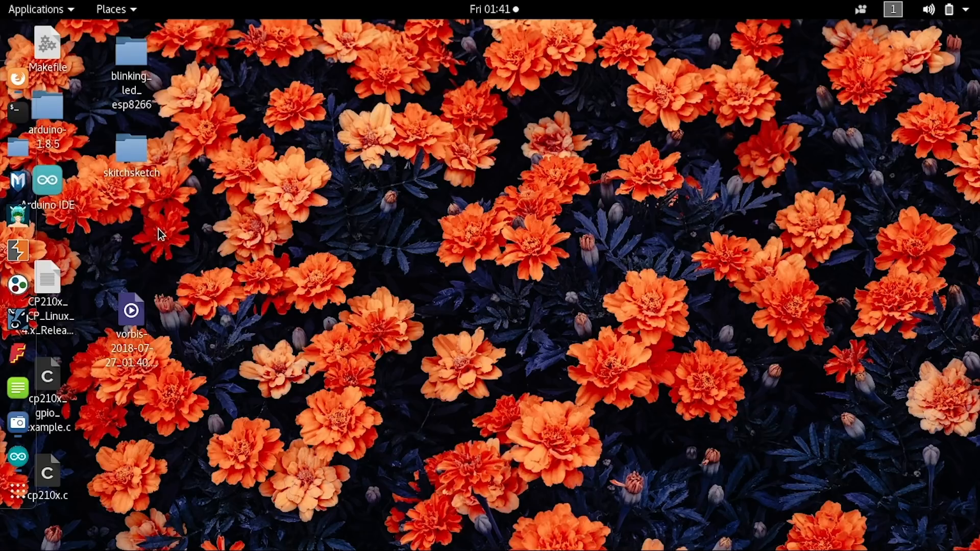
mouse_move(159, 254)
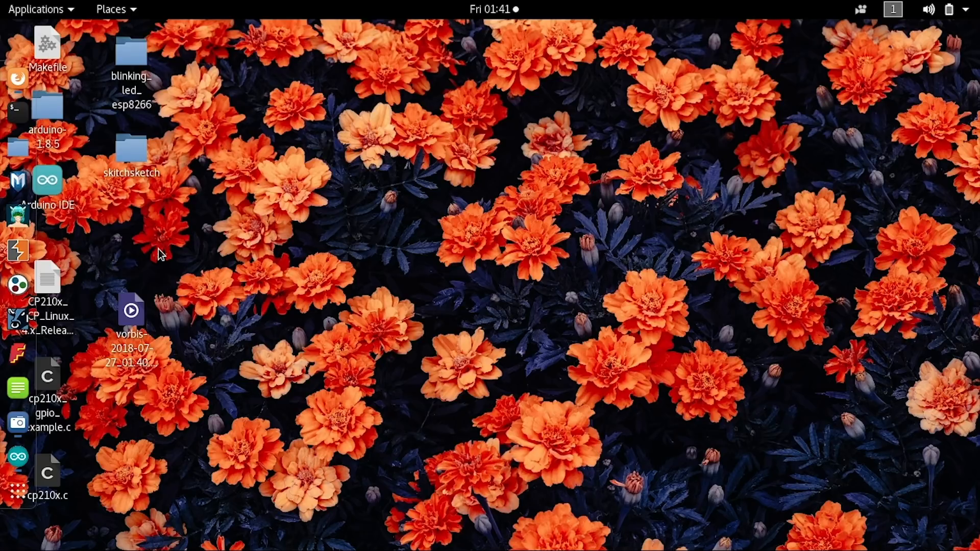
mouse_move(102, 192)
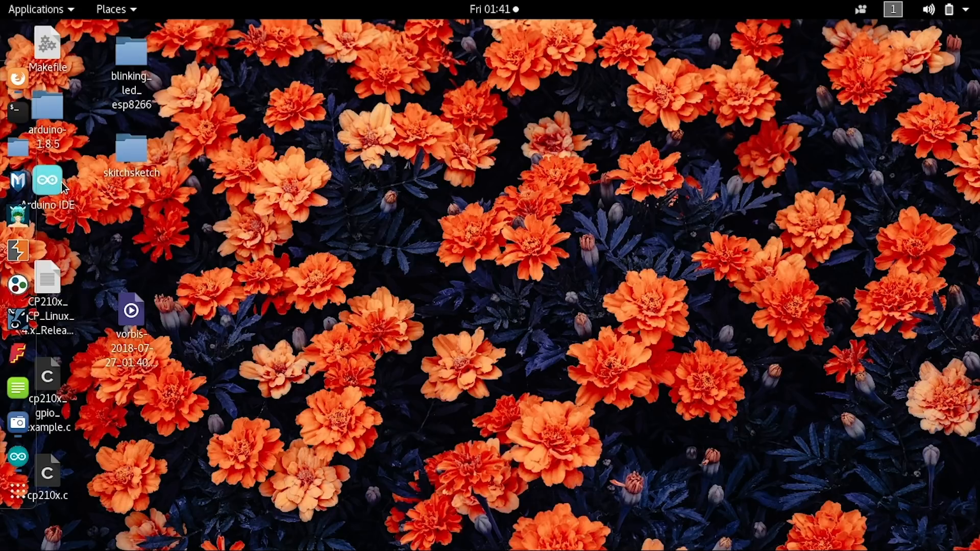
- Launch Arduino IDE 1.8.5 with the skitchsketch ESP8266 WiFi sketch and bring up the File commands
double_click(47, 180)
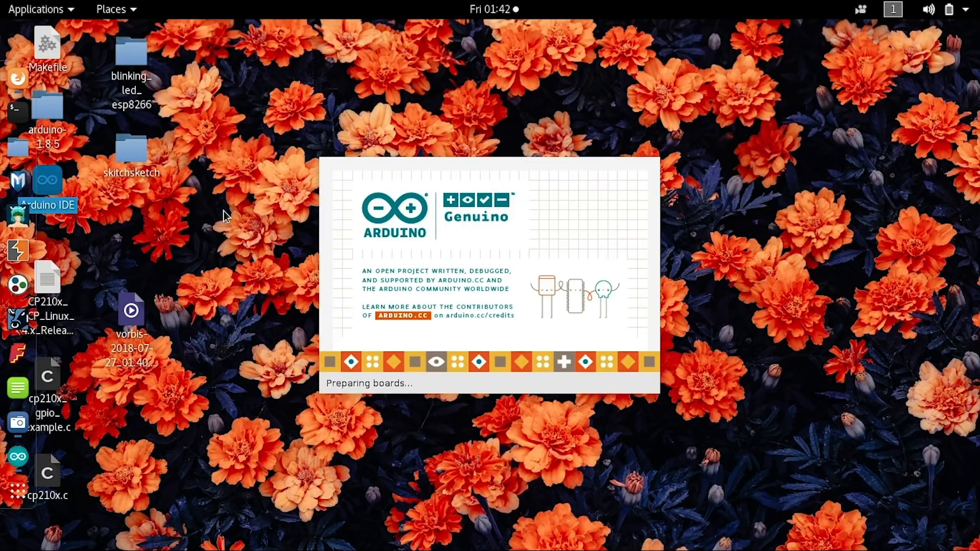
mouse_move(232, 143)
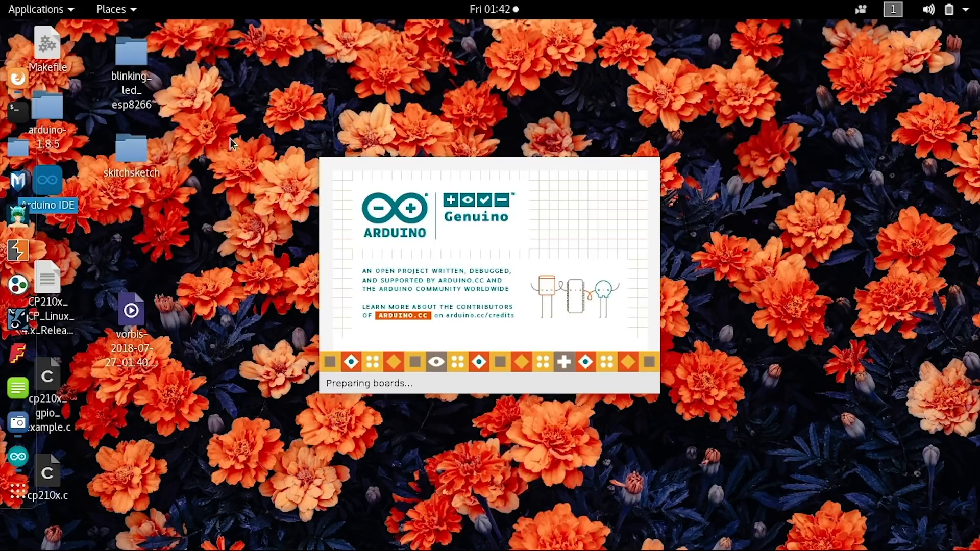
mouse_move(200, 103)
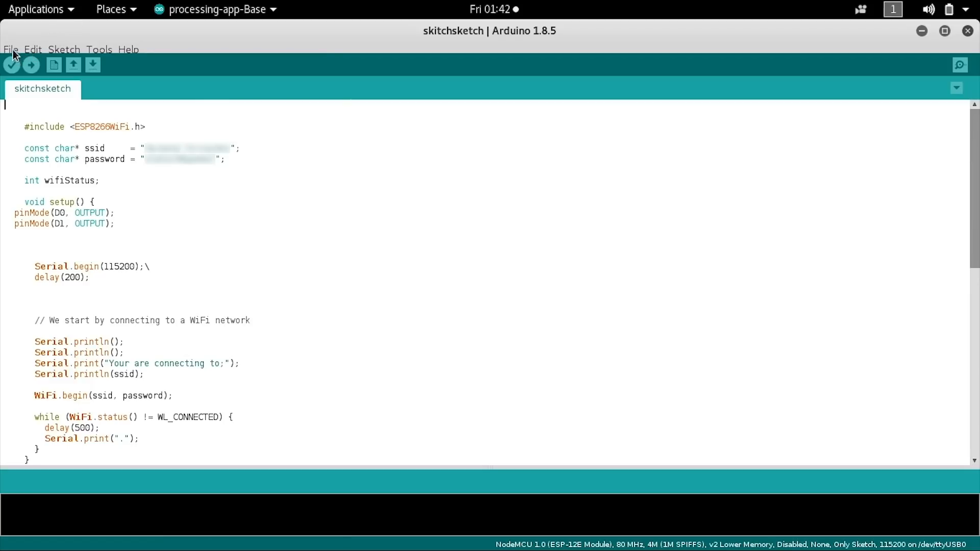
click(13, 48)
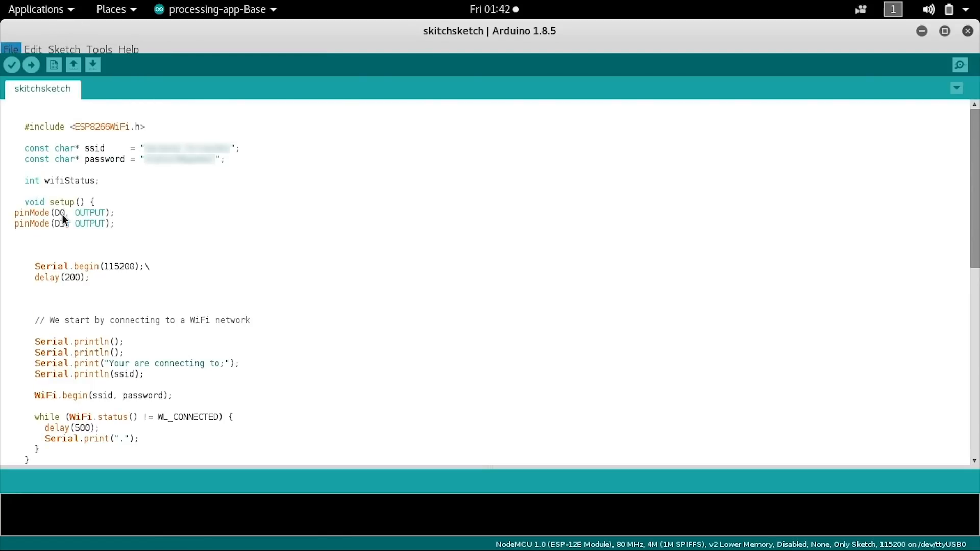
click(11, 49)
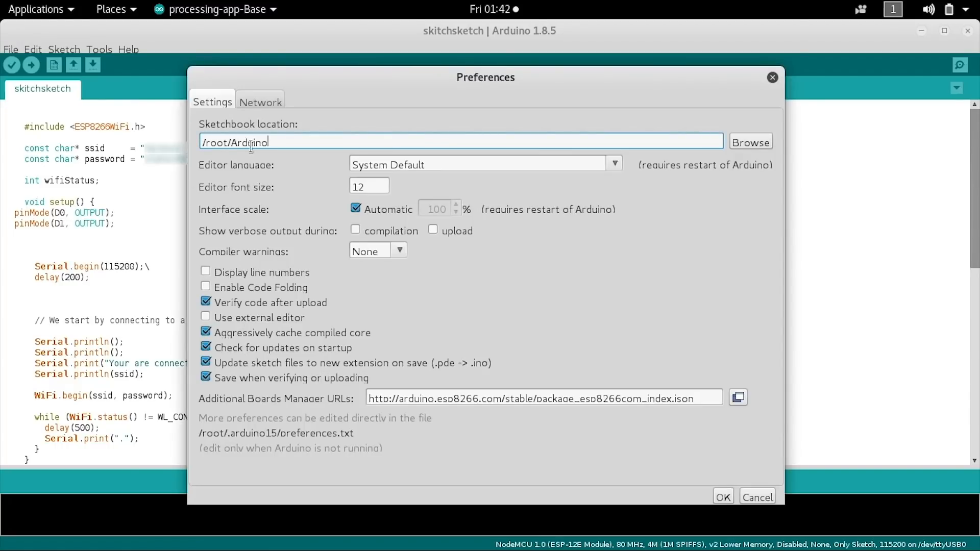
mouse_move(398, 424)
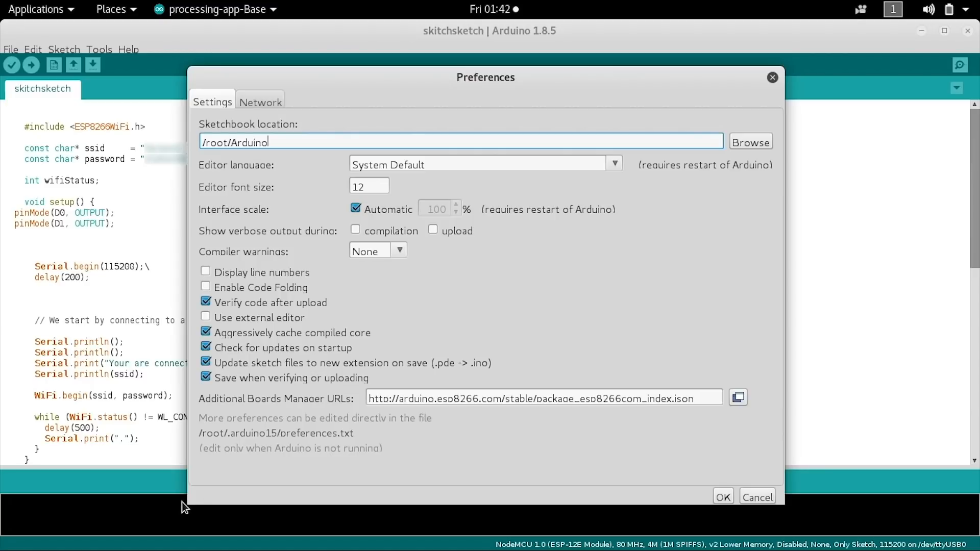
mouse_move(262, 400)
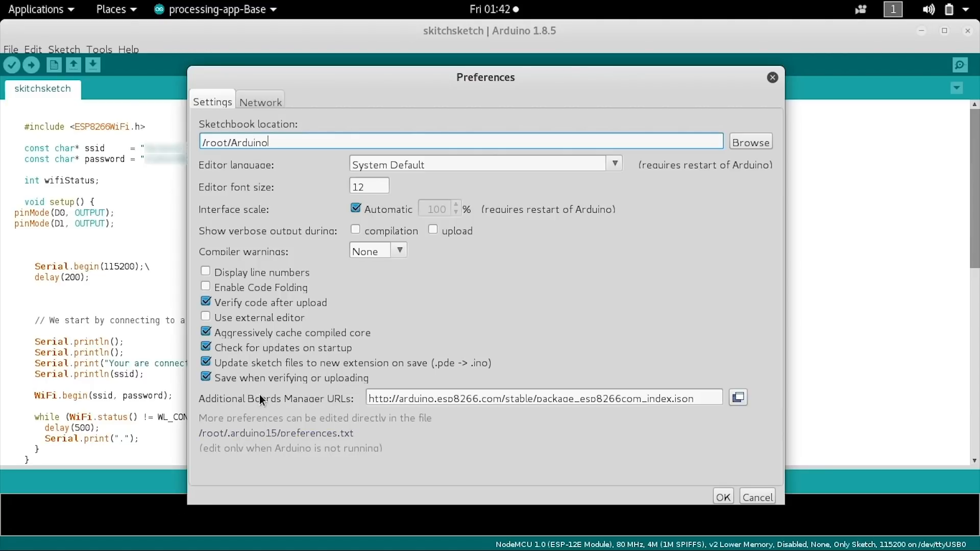
mouse_move(329, 404)
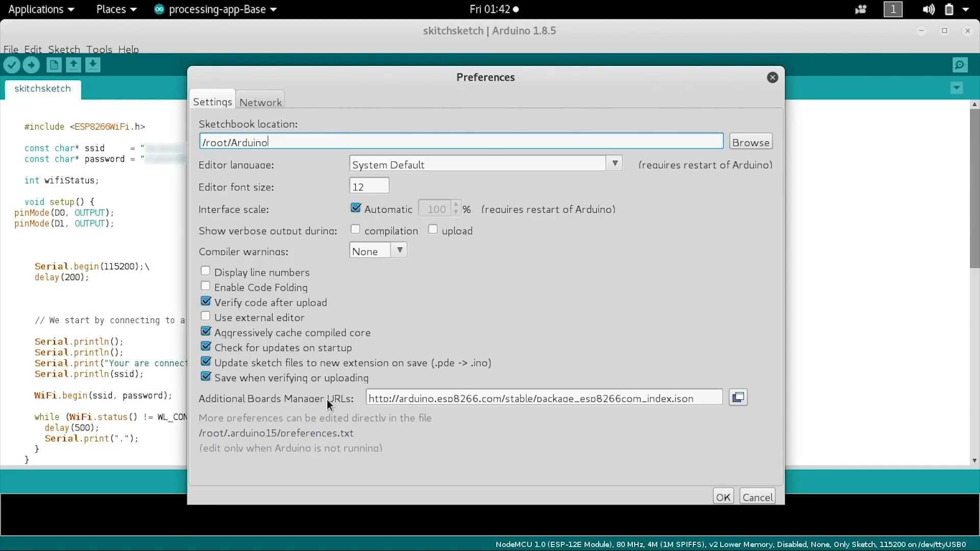
mouse_move(392, 392)
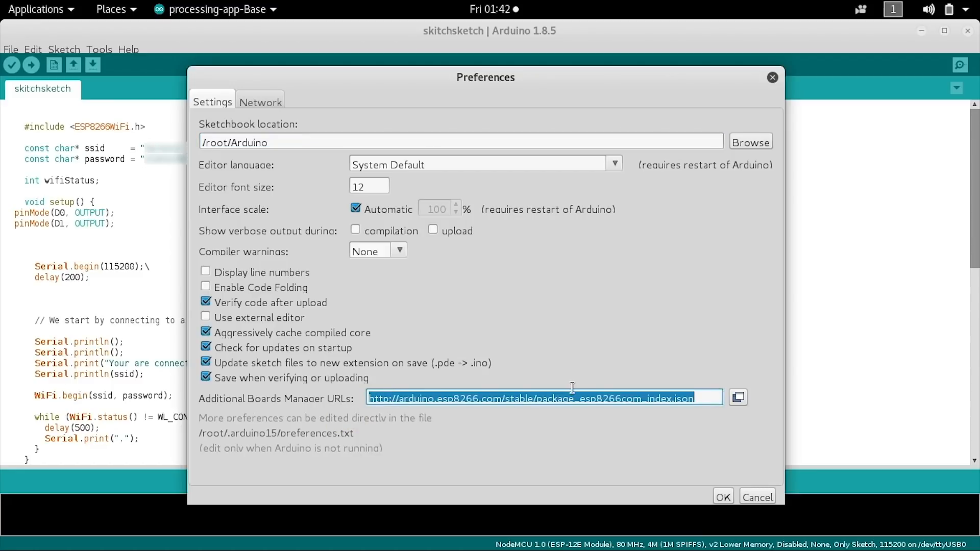
click(652, 398)
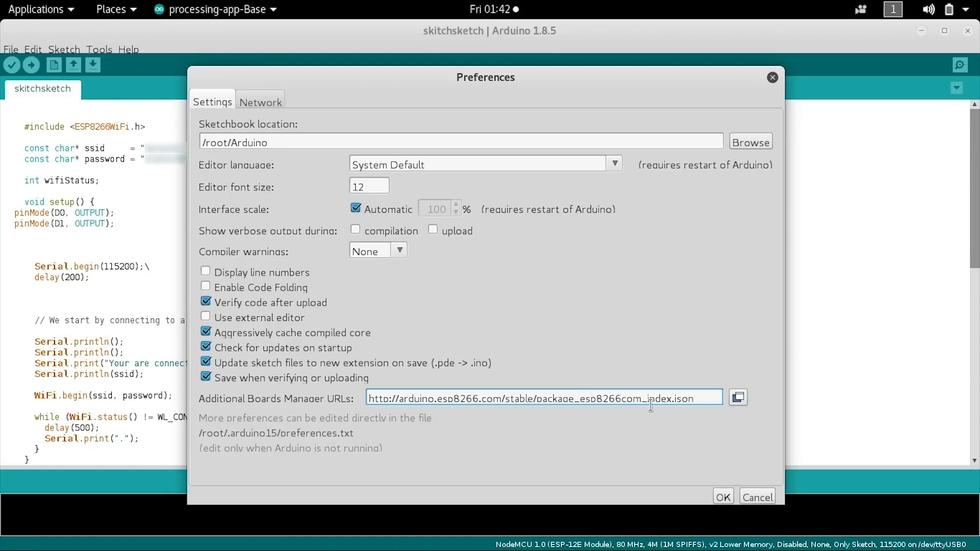
mouse_move(702, 399)
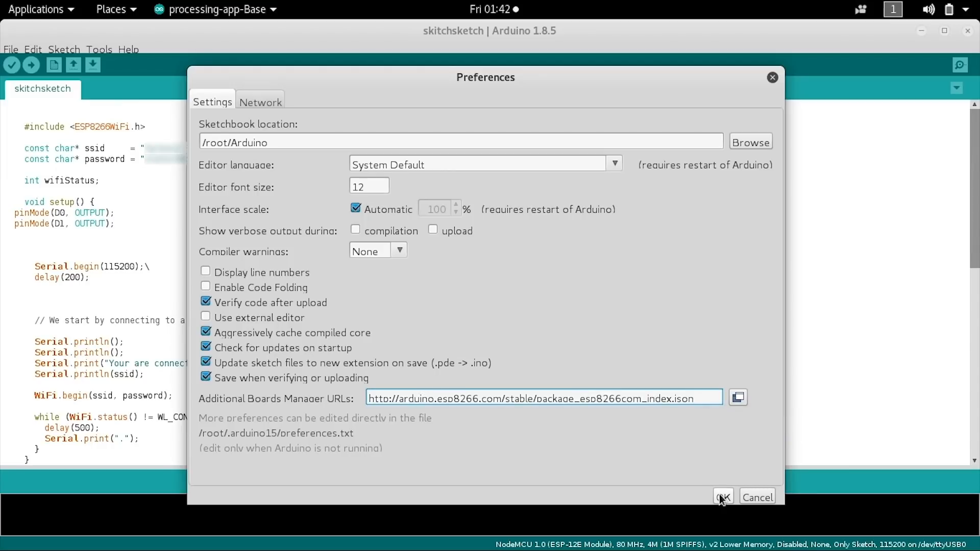
click(723, 496)
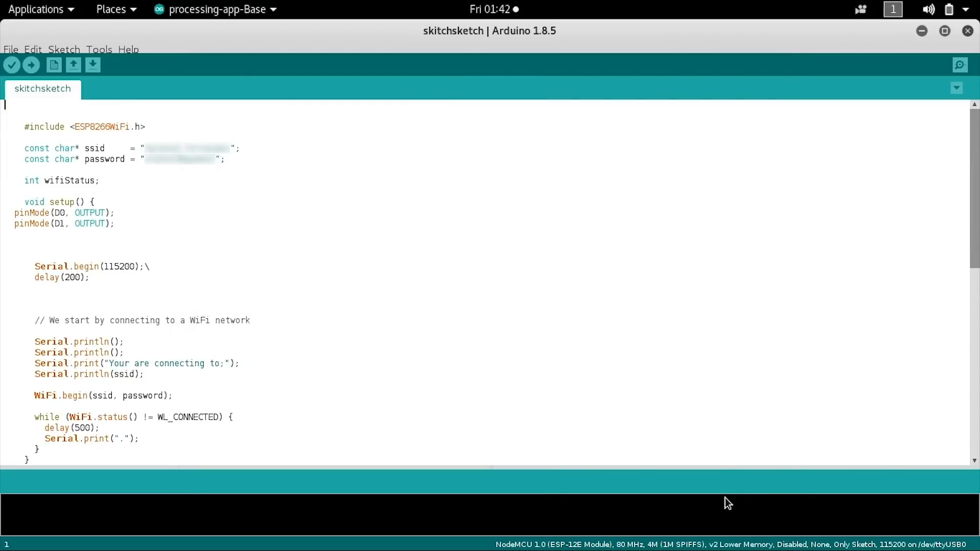
mouse_move(112, 61)
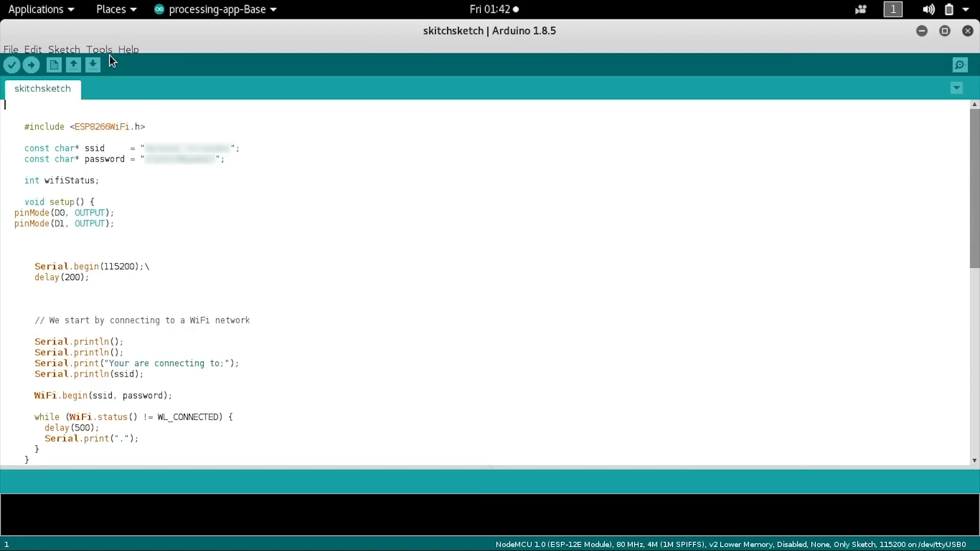
- Show the Tools board list with NodeMCU 1.0 (ESP-12E Module) as the chosen board
click(100, 49)
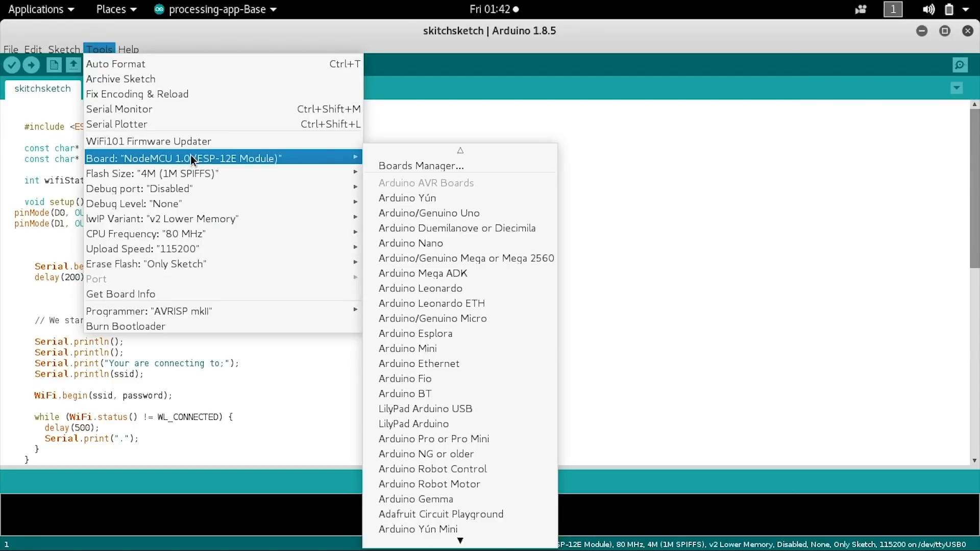
mouse_move(198, 160)
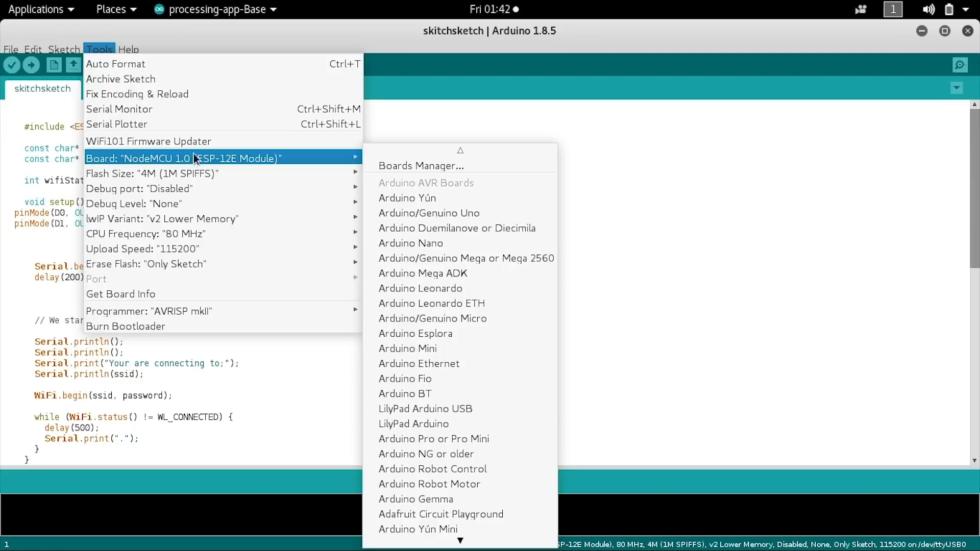
mouse_move(394, 164)
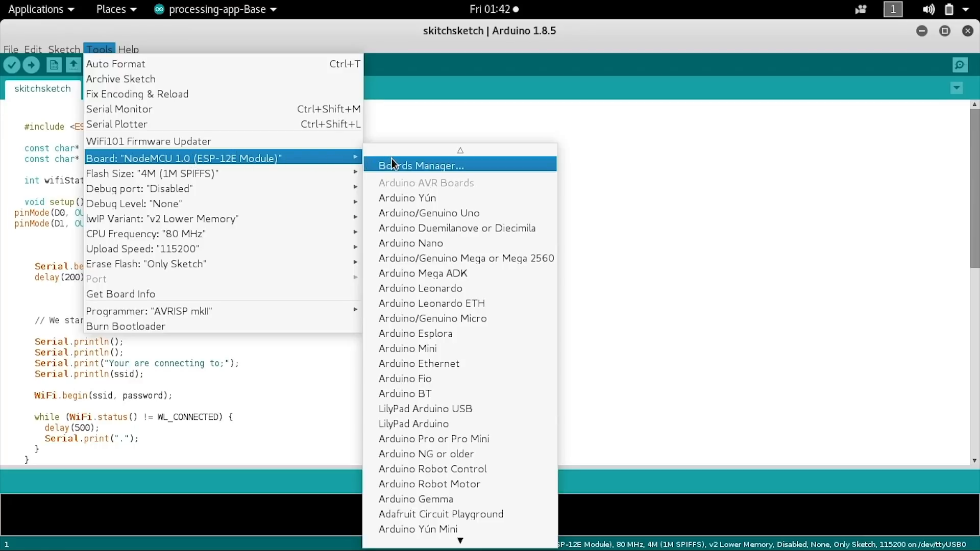
- Search 'esp' in Boards Manager, confirm esp8266 2.4.1 is installed, dismiss the index error and close it
click(422, 166)
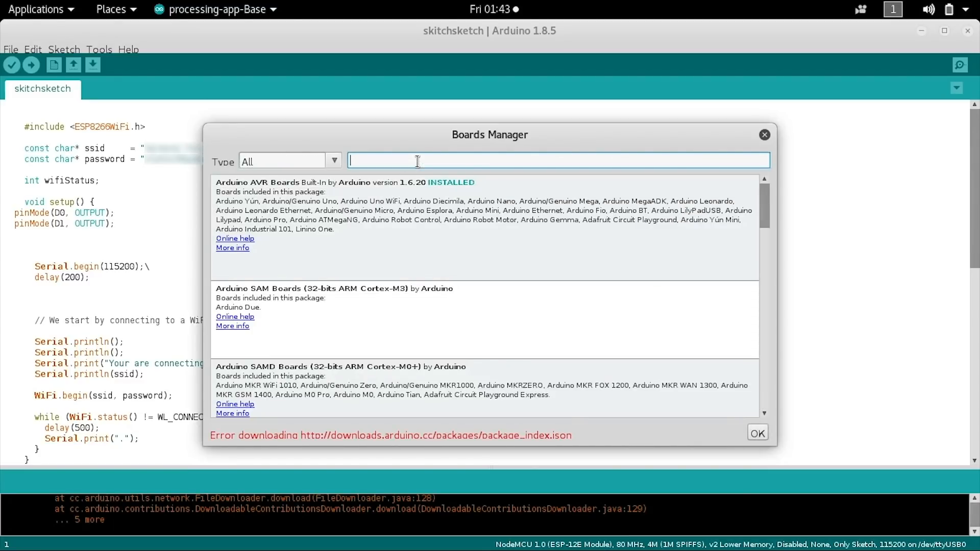
text(e)
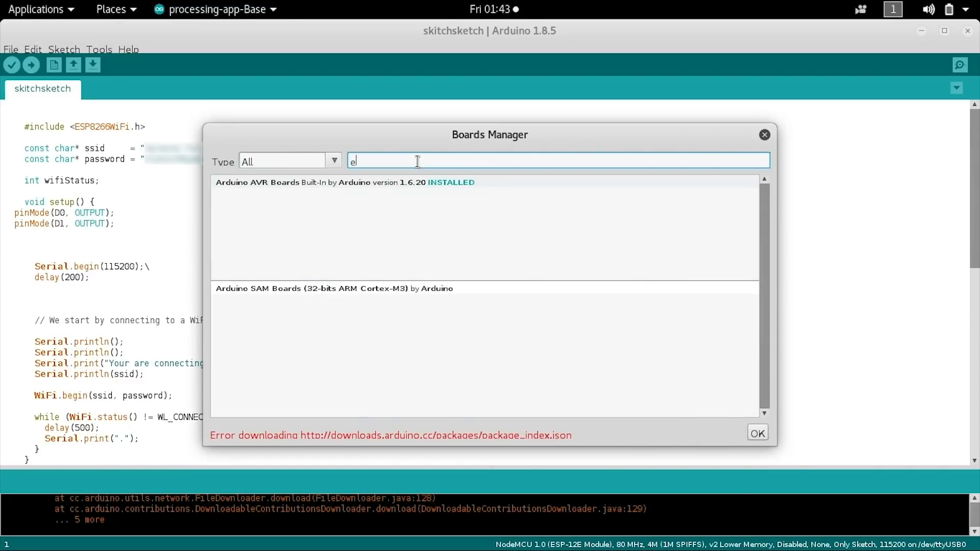
text(sp)
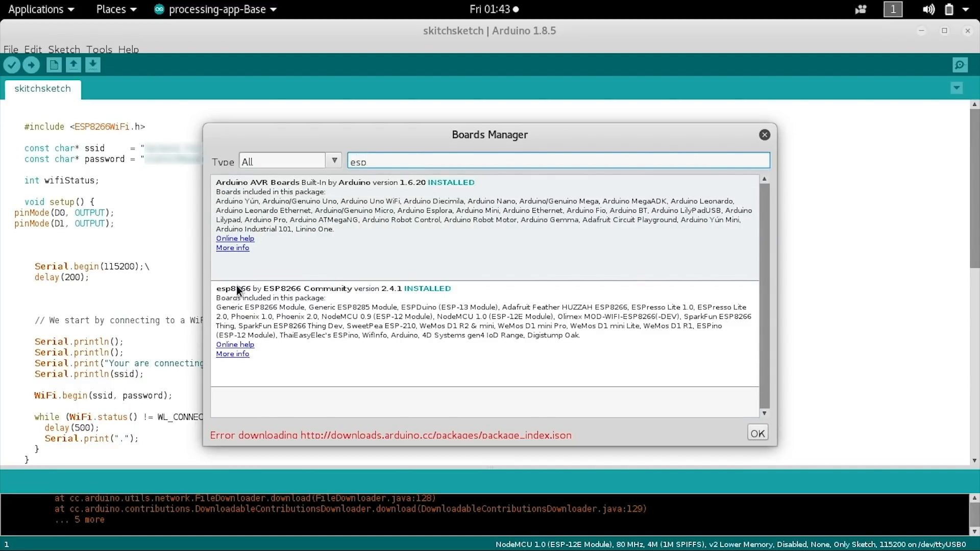
mouse_move(307, 300)
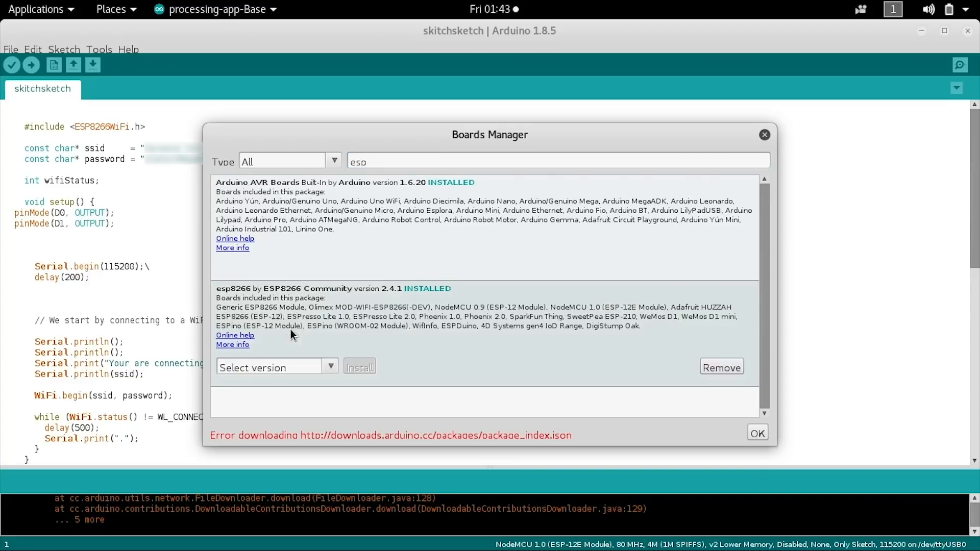
mouse_move(598, 351)
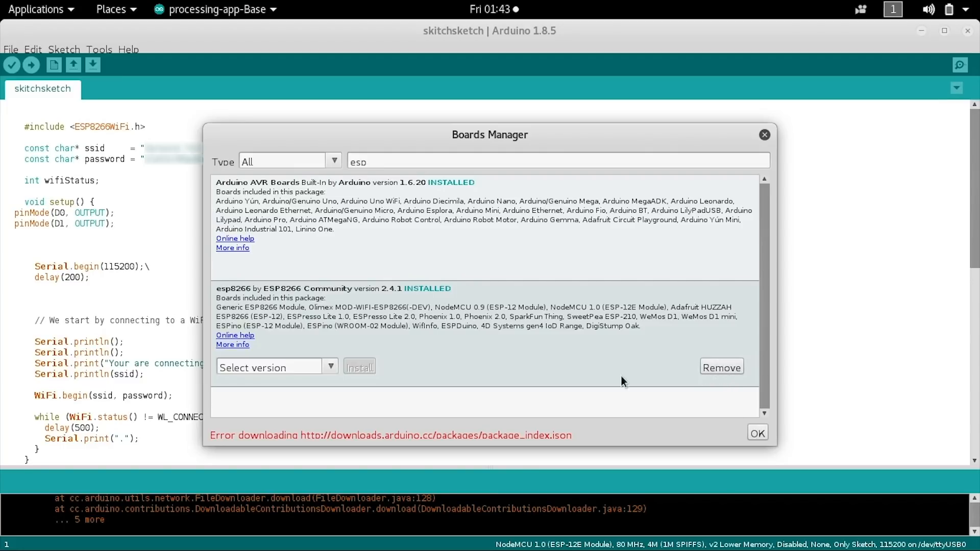
mouse_move(524, 329)
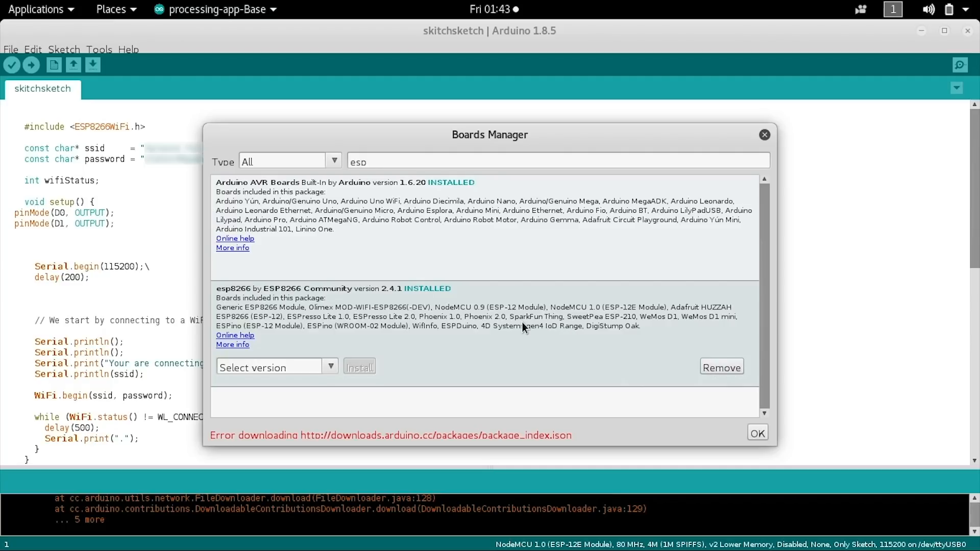
mouse_move(691, 390)
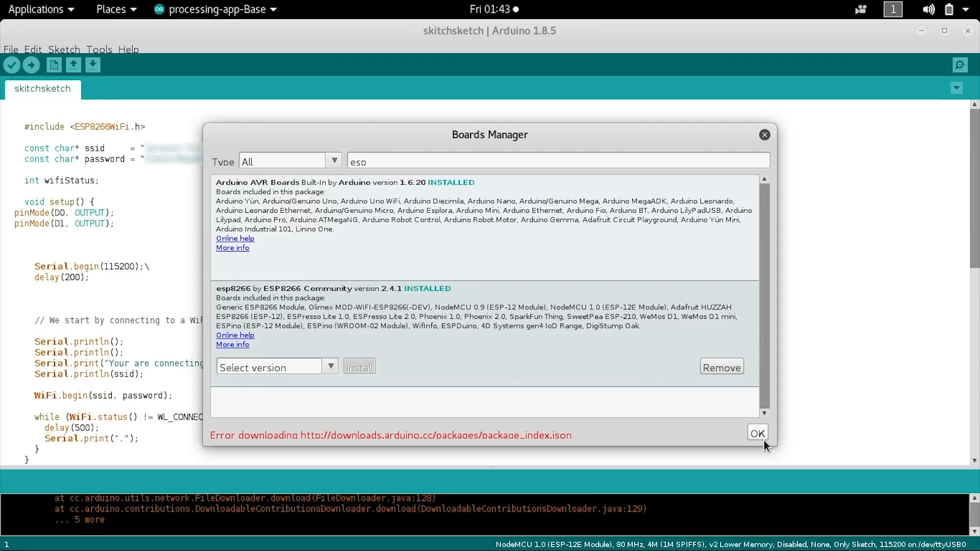
click(757, 433)
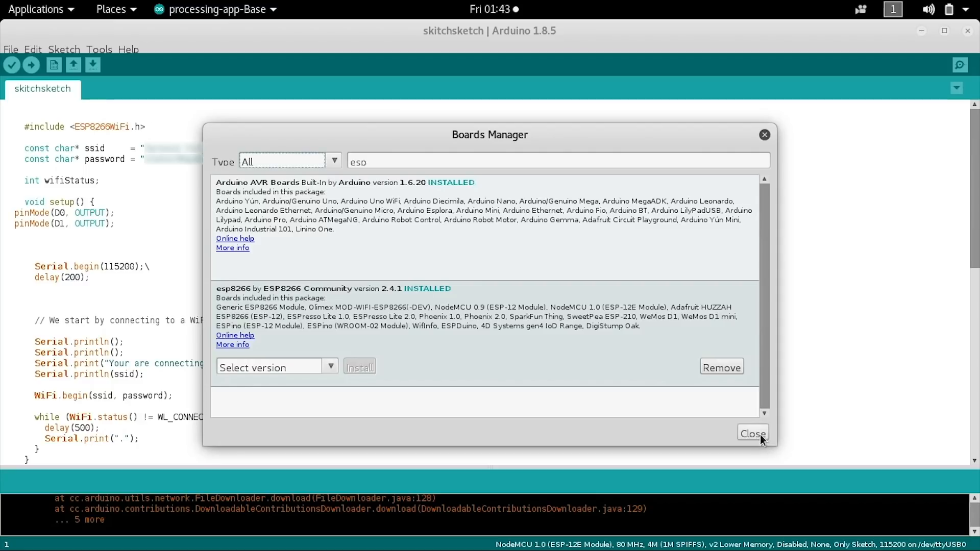
click(752, 432)
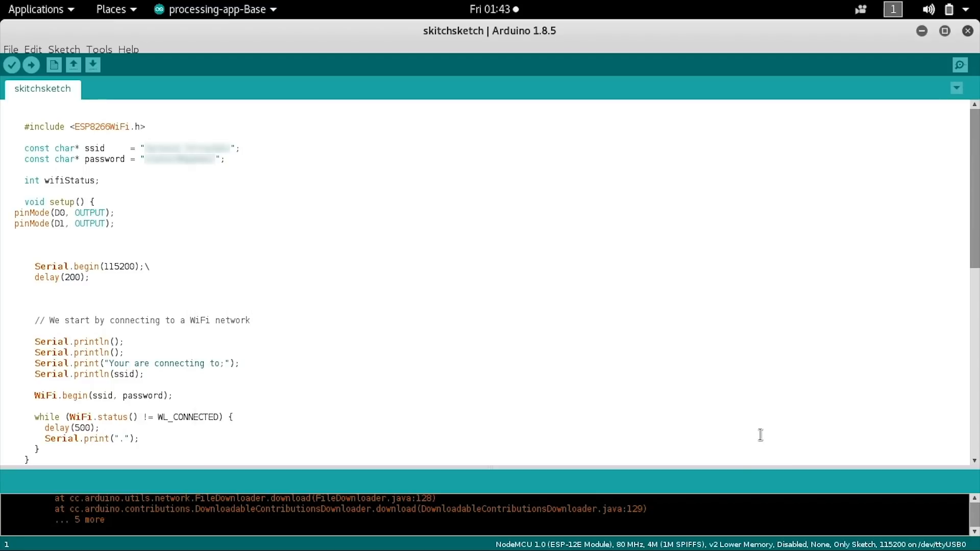
mouse_move(104, 50)
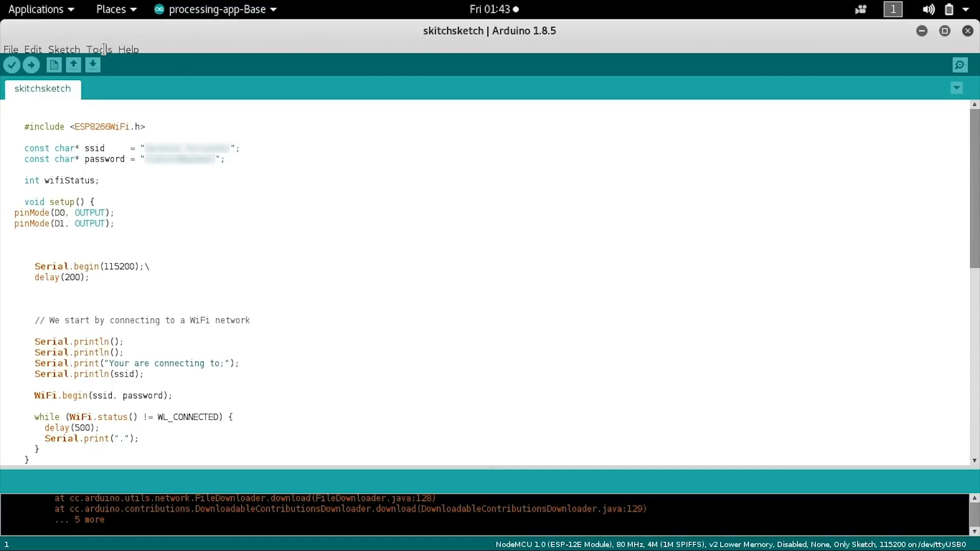
- Review NodeMCU 1.0 settings in Tools: 80 MHz, 115200 upload speed, flash, lwIP and debug options
click(98, 49)
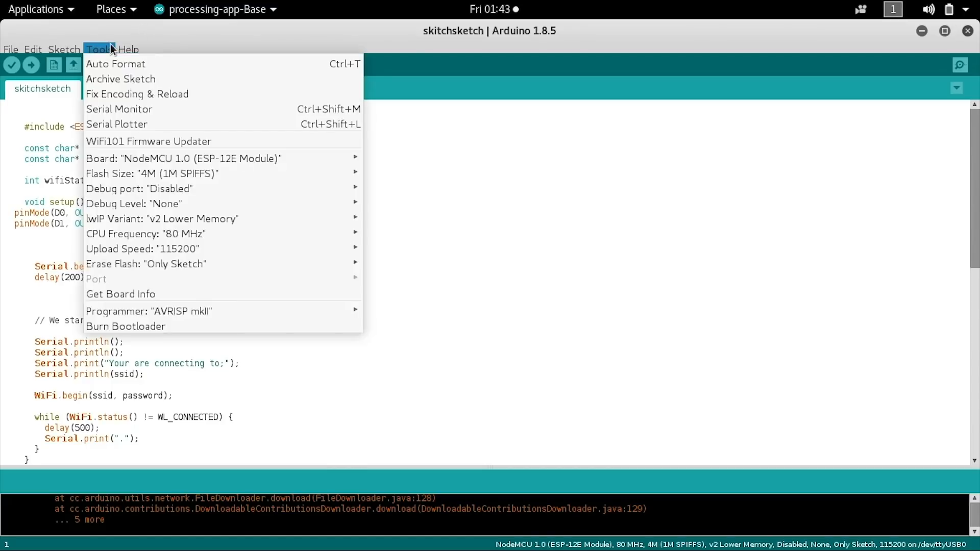
mouse_move(135, 132)
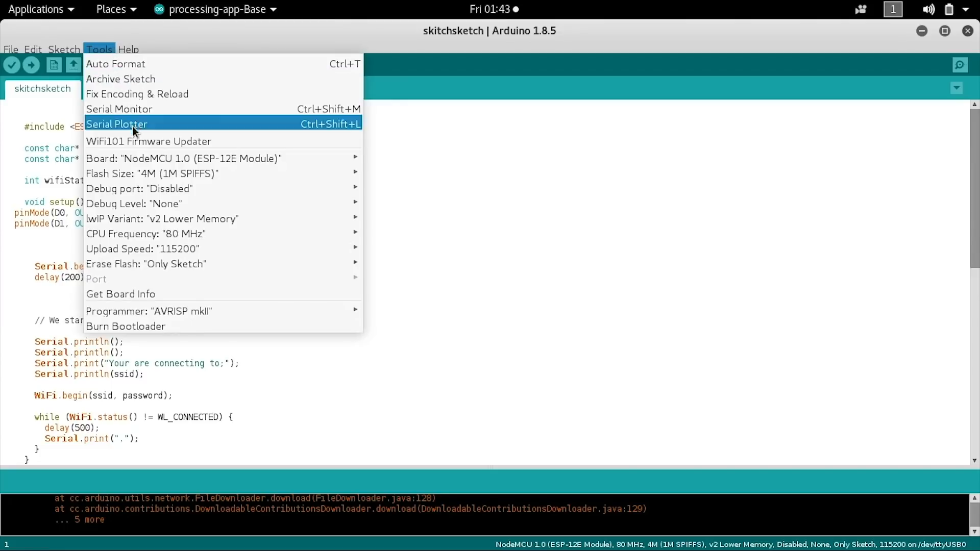
mouse_move(164, 159)
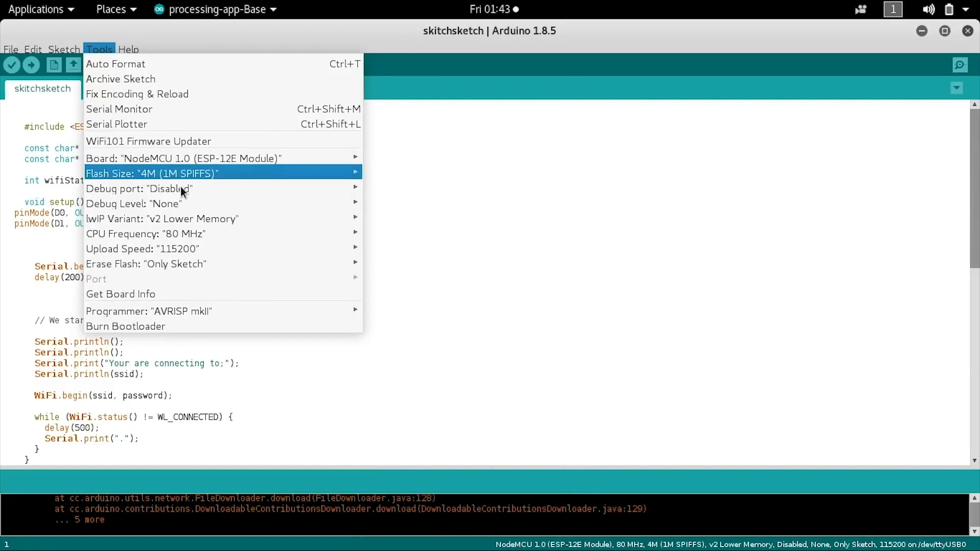
mouse_move(216, 263)
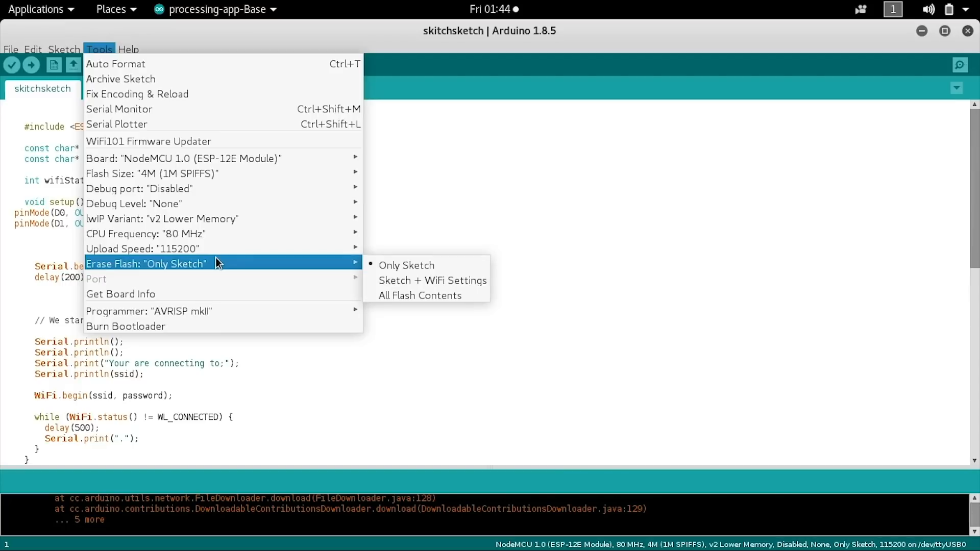
mouse_move(215, 249)
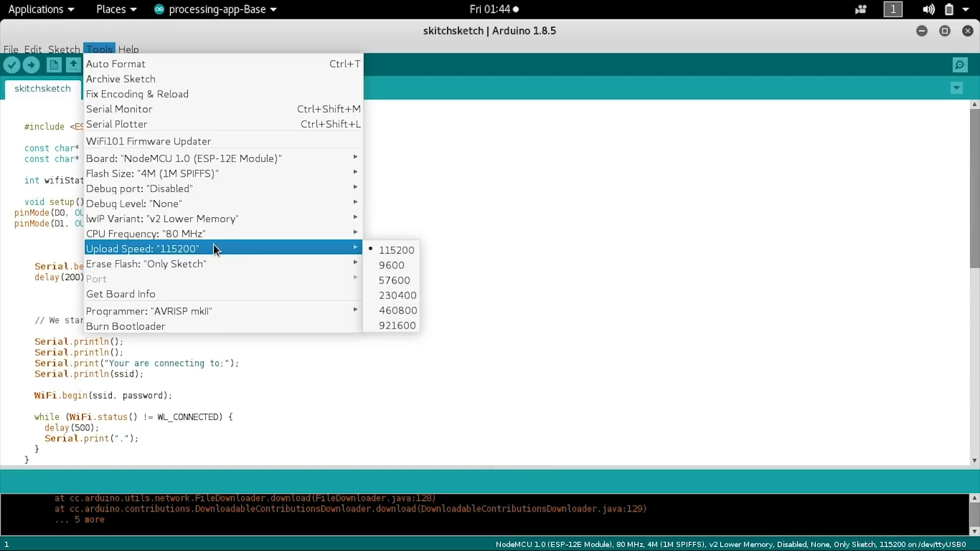
mouse_move(180, 258)
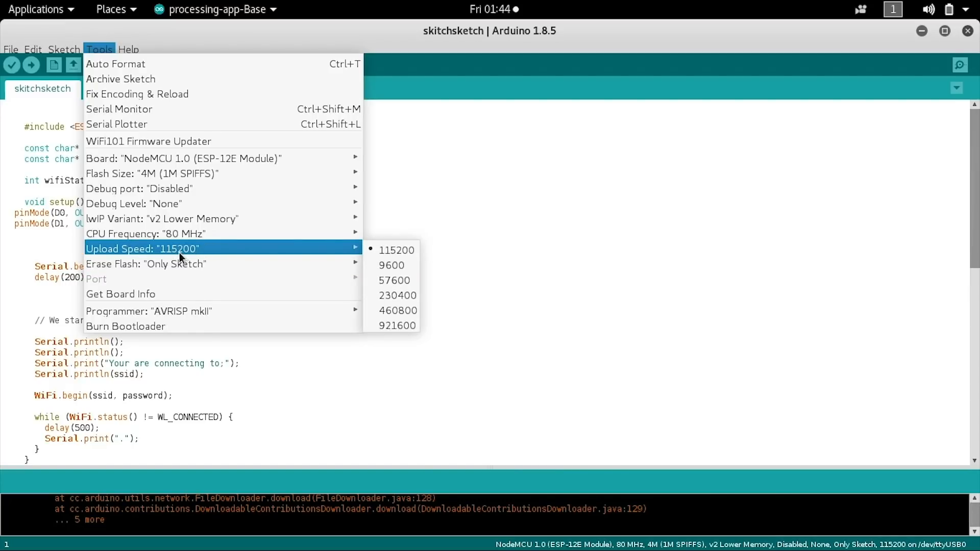
mouse_move(189, 251)
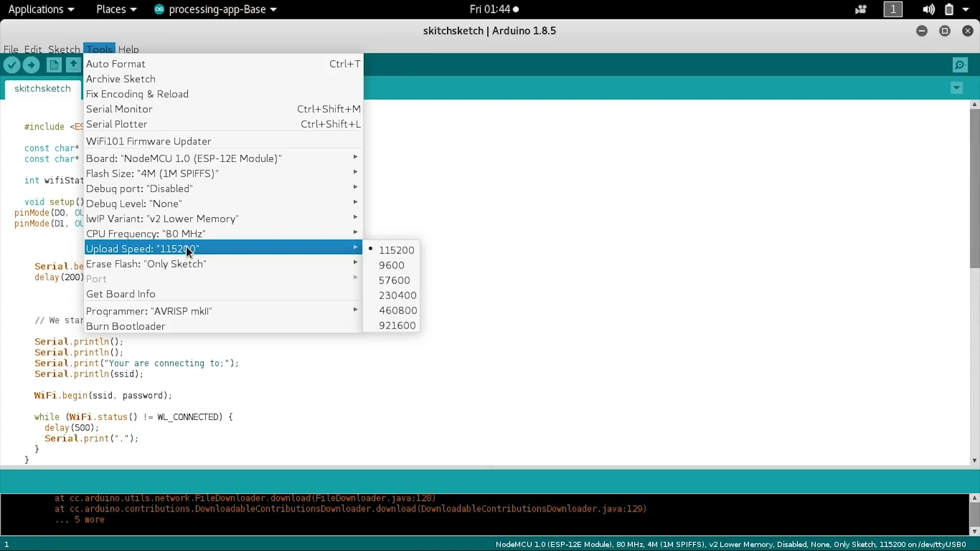
mouse_move(251, 218)
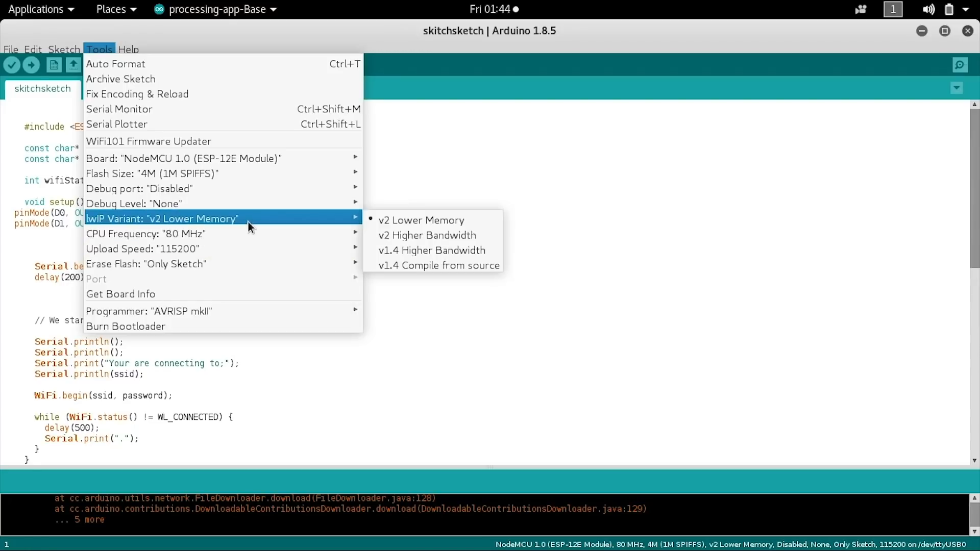
mouse_move(239, 188)
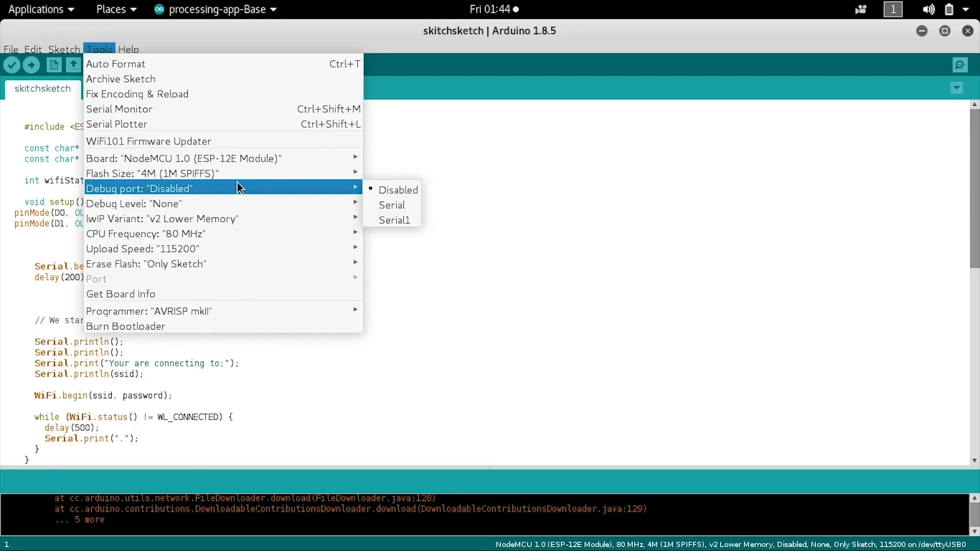
mouse_move(108, 49)
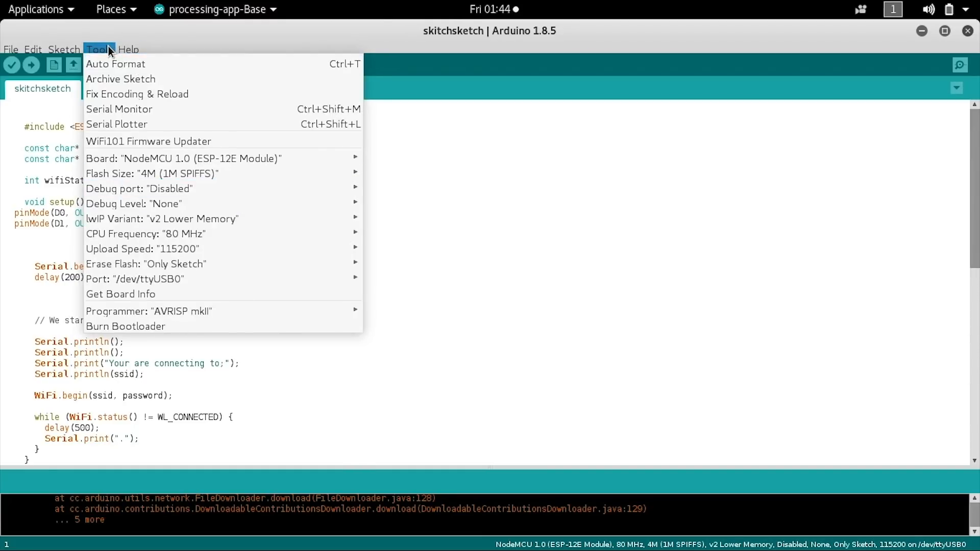
mouse_move(107, 174)
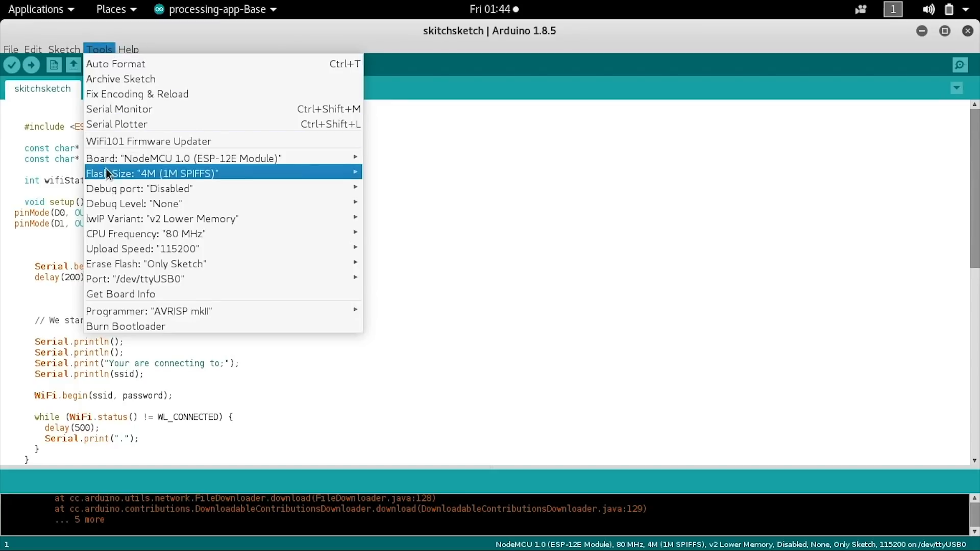
mouse_move(112, 279)
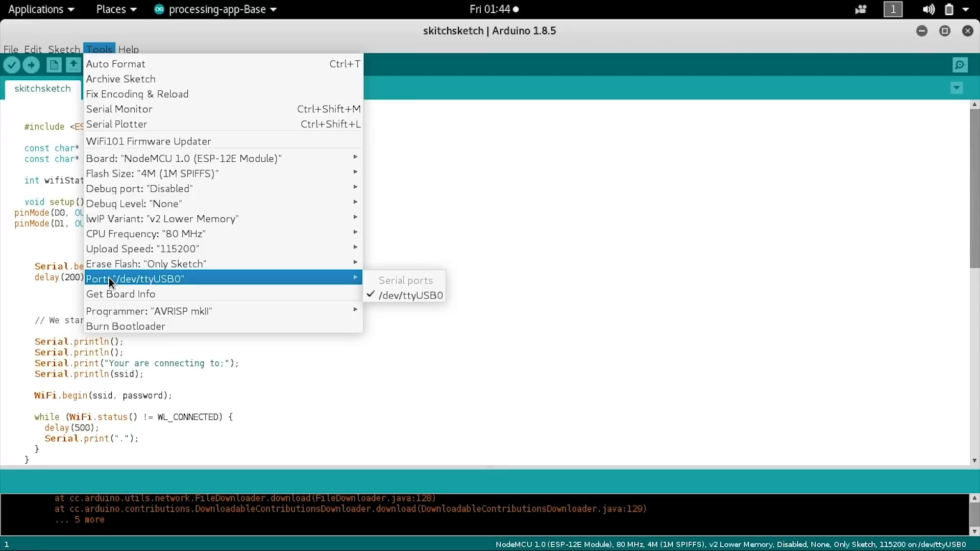
mouse_move(117, 55)
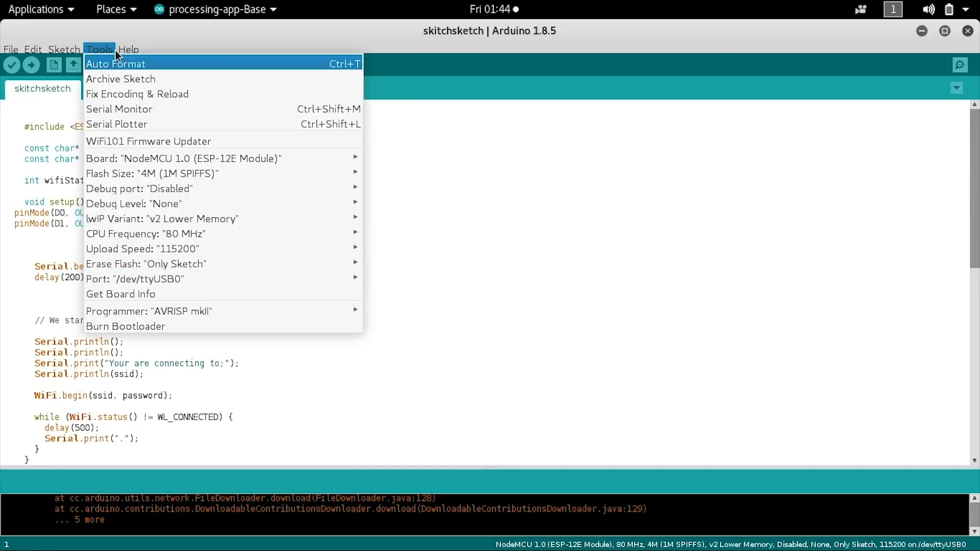
- Confirm /dev/ttyUSB0 is the selected port and close the Tools settings unchanged
click(100, 49)
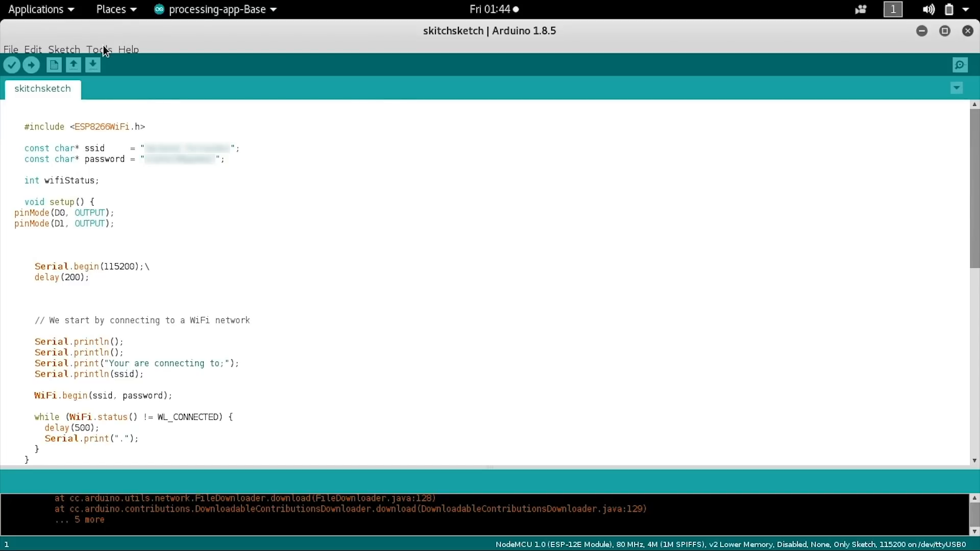
- Bring up the Tools settings again on the skitchsketch sketch with NodeMCU 1.0 on /dev/ttyUSB0
click(98, 49)
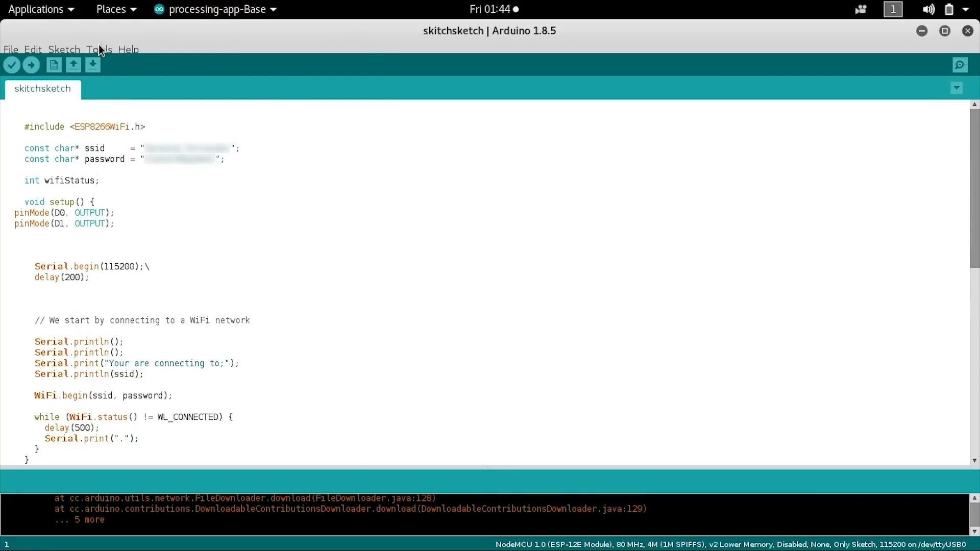
mouse_move(920, 32)
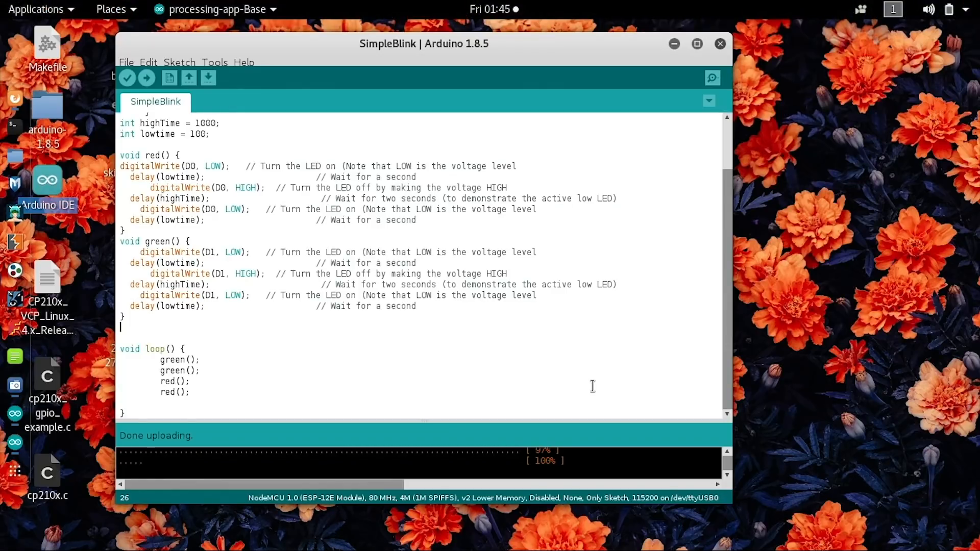
mouse_move(697, 44)
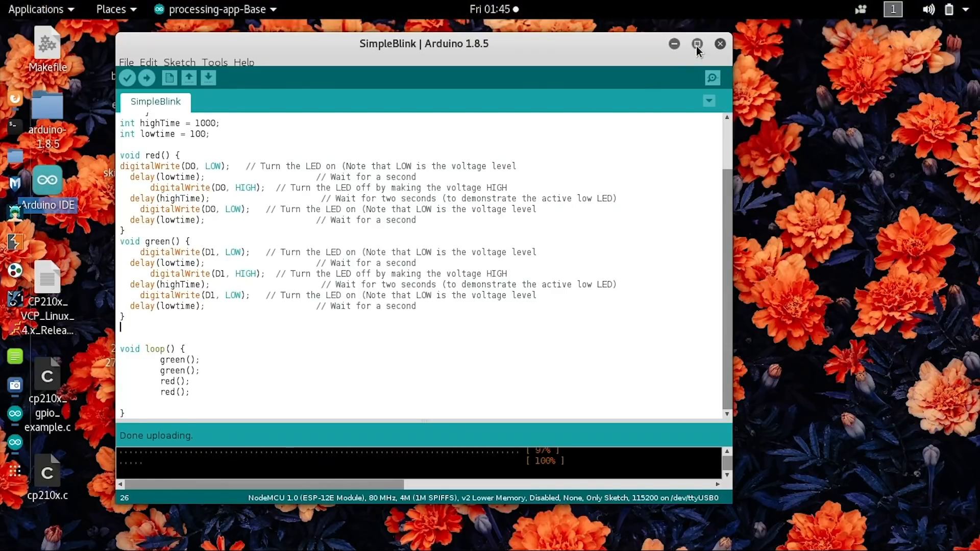
click(699, 42)
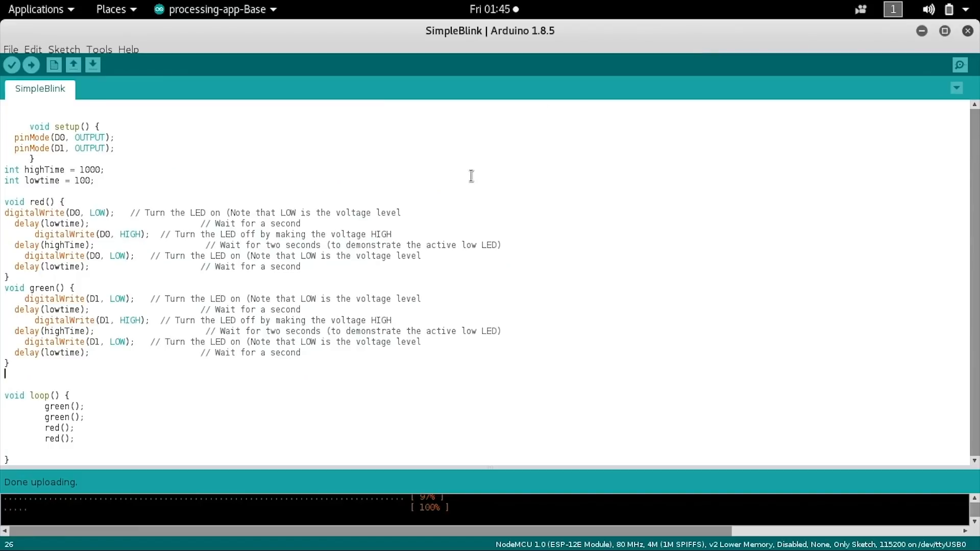
mouse_move(247, 286)
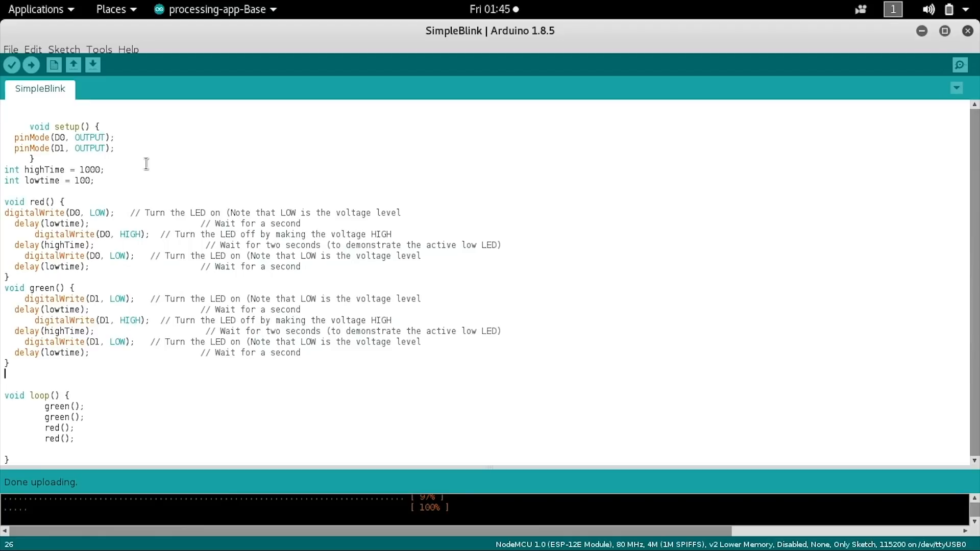
mouse_move(27, 170)
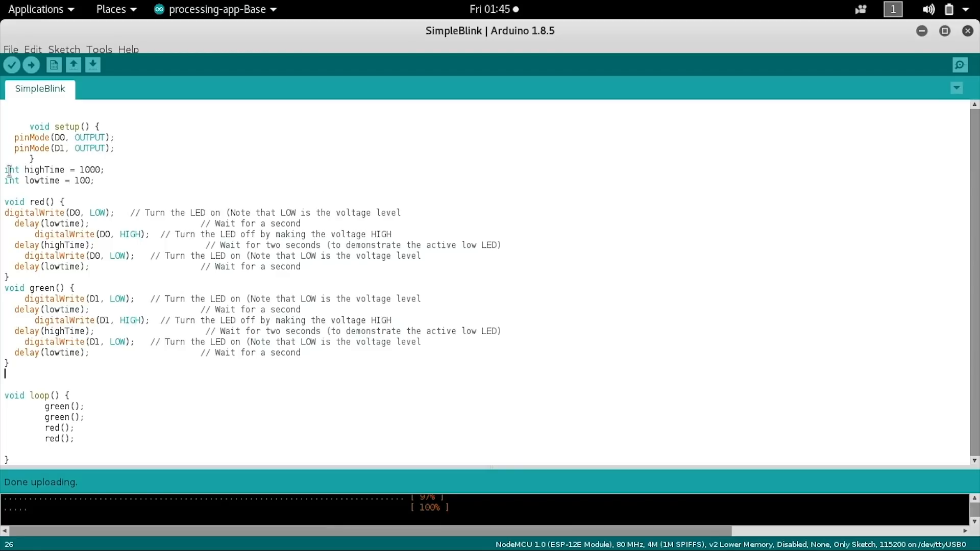
mouse_move(116, 171)
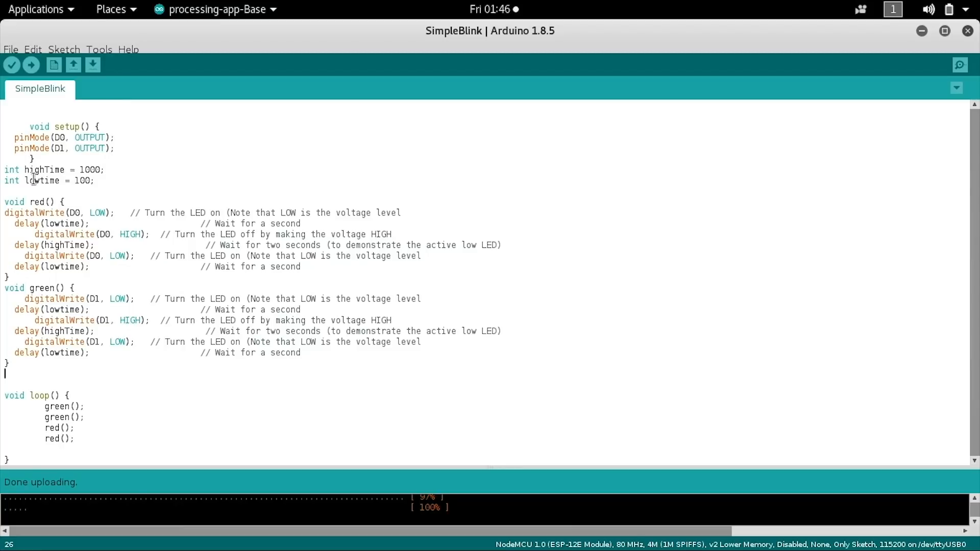
mouse_move(75, 181)
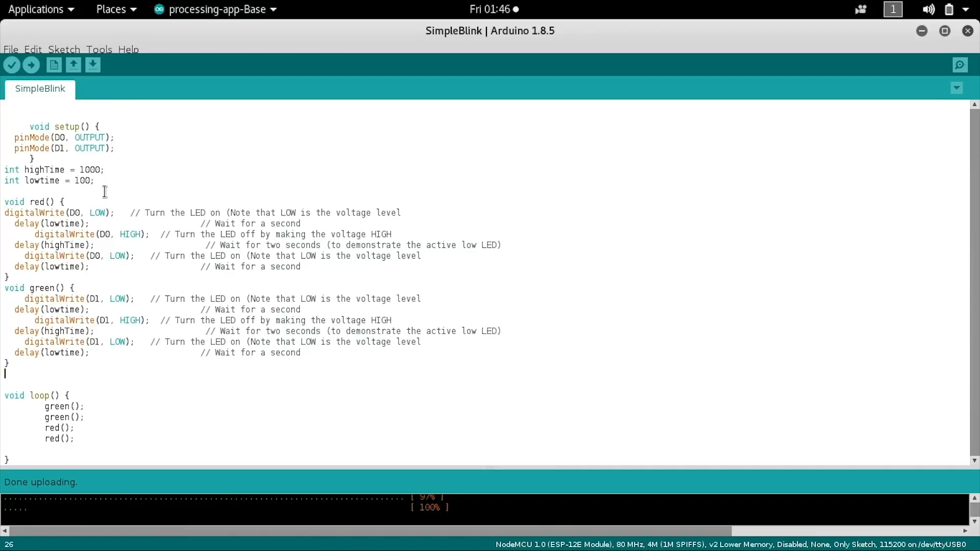
mouse_move(165, 235)
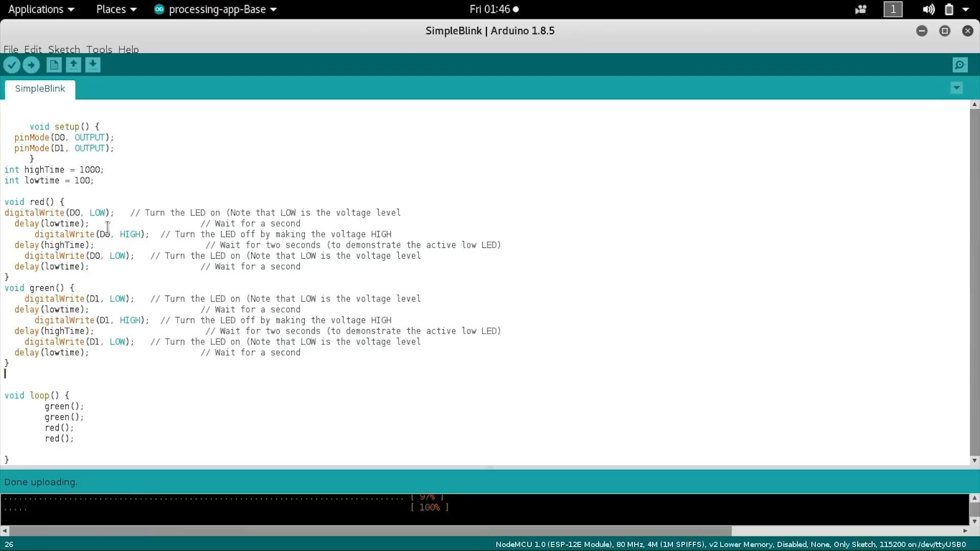
mouse_move(82, 239)
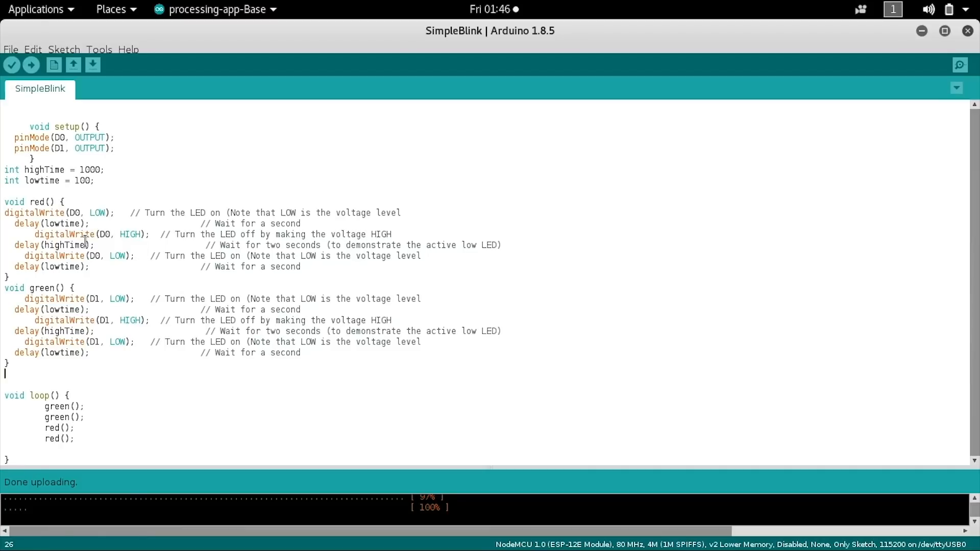
mouse_move(71, 274)
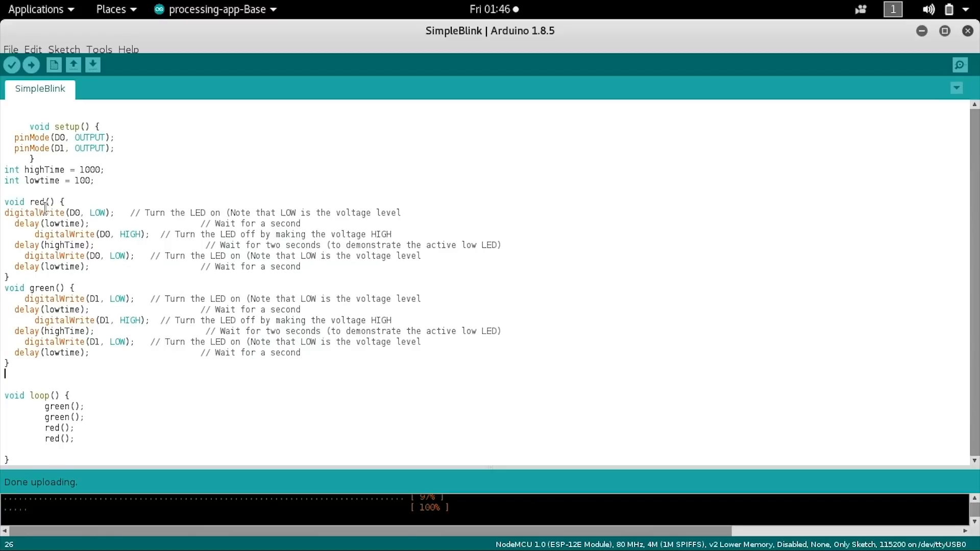
mouse_move(47, 201)
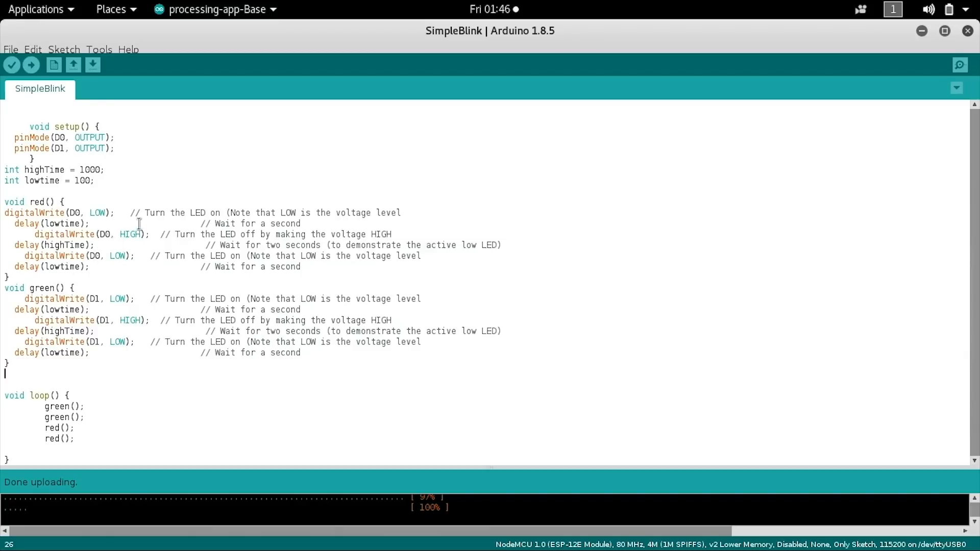
mouse_move(104, 233)
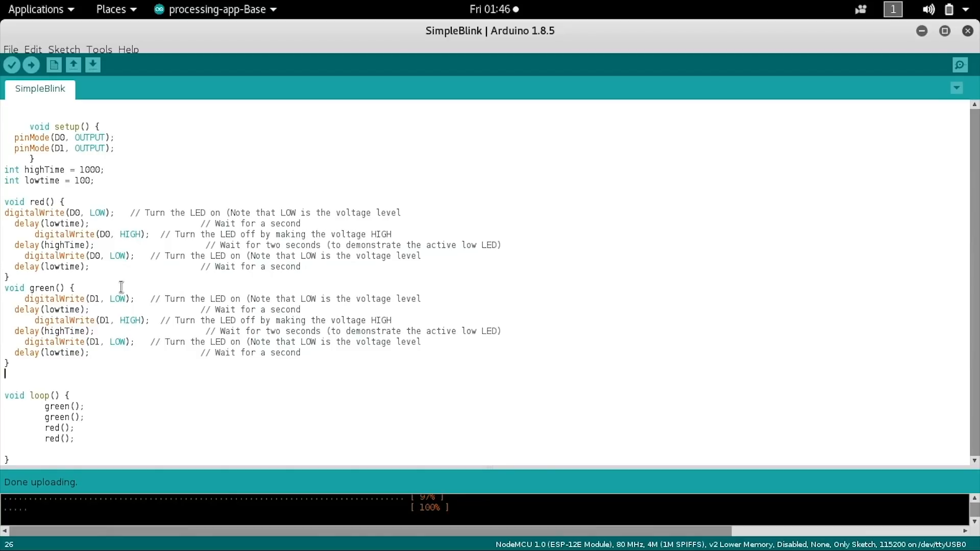
mouse_move(82, 298)
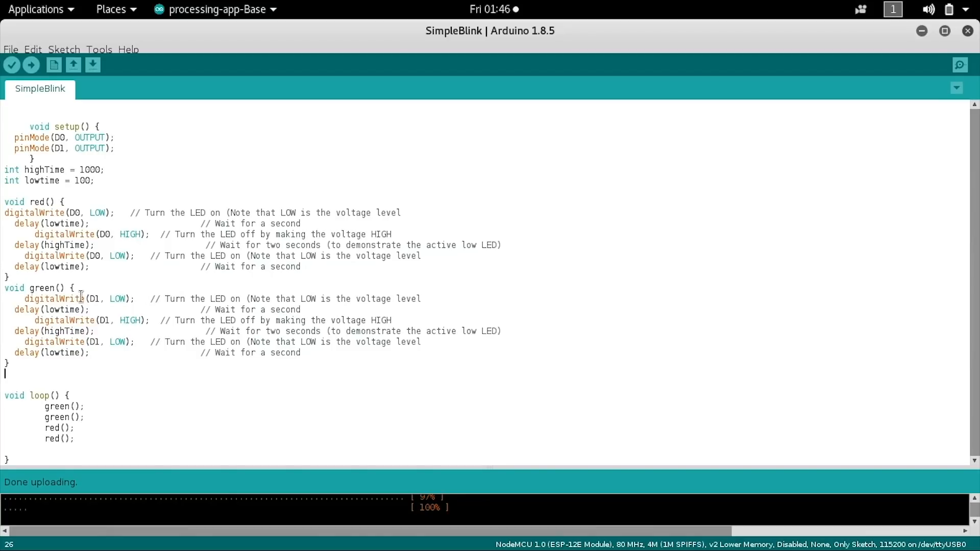
mouse_move(55, 319)
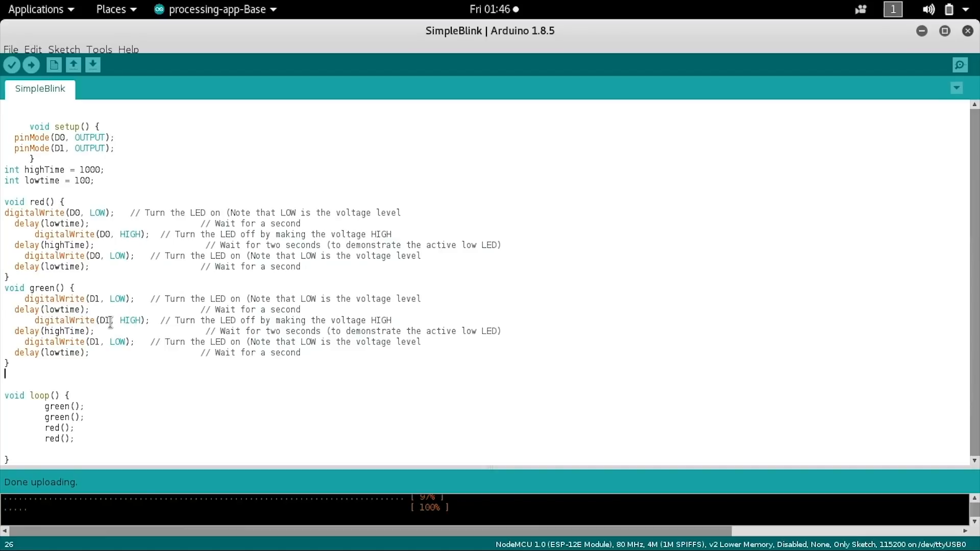
mouse_move(165, 298)
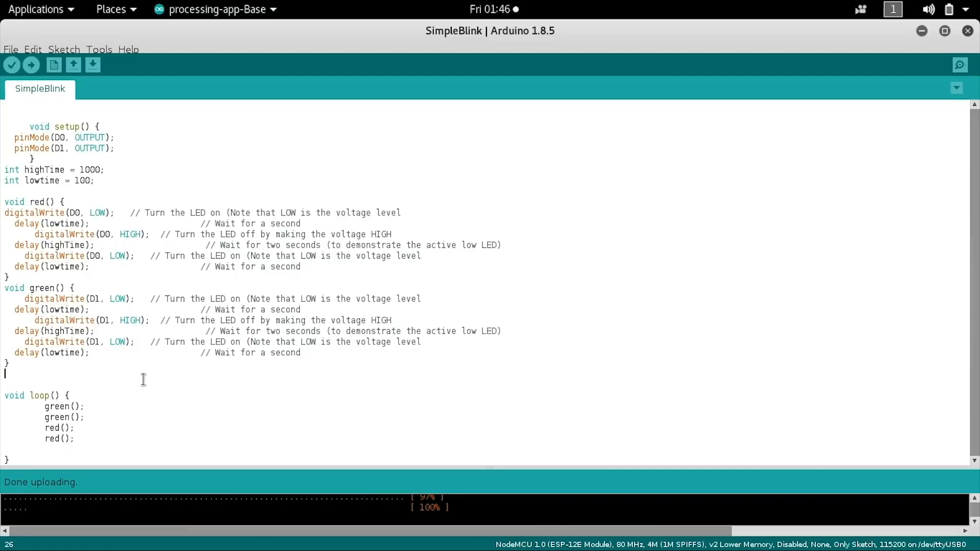
mouse_move(176, 353)
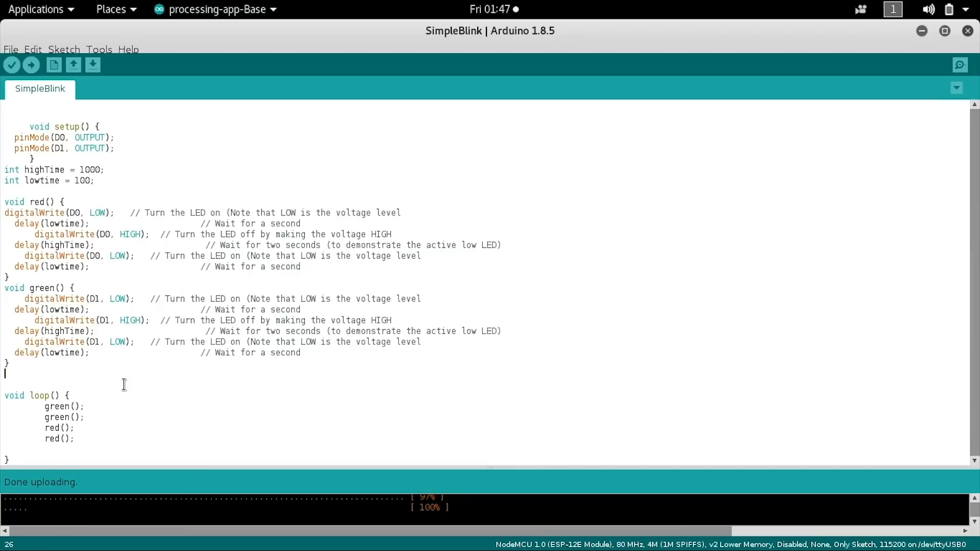
mouse_move(149, 325)
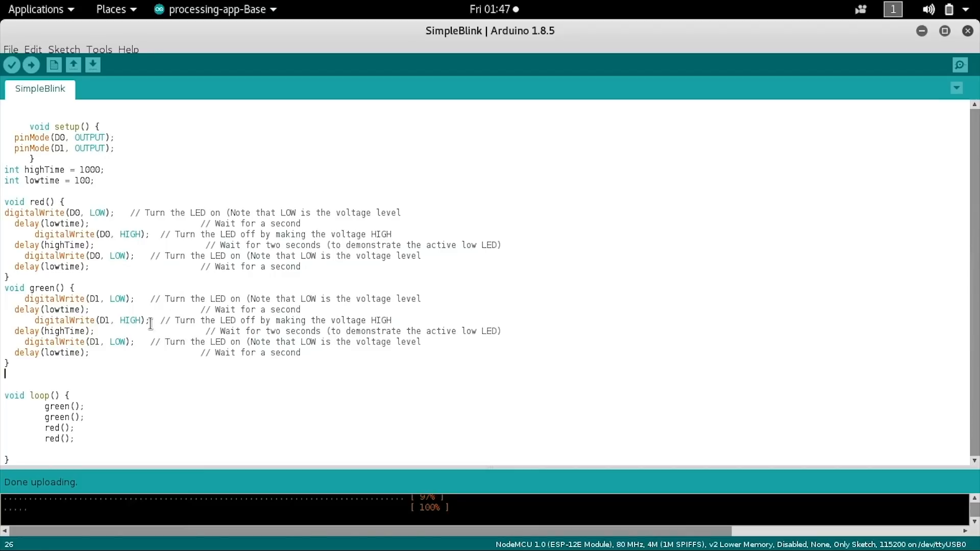
mouse_move(108, 321)
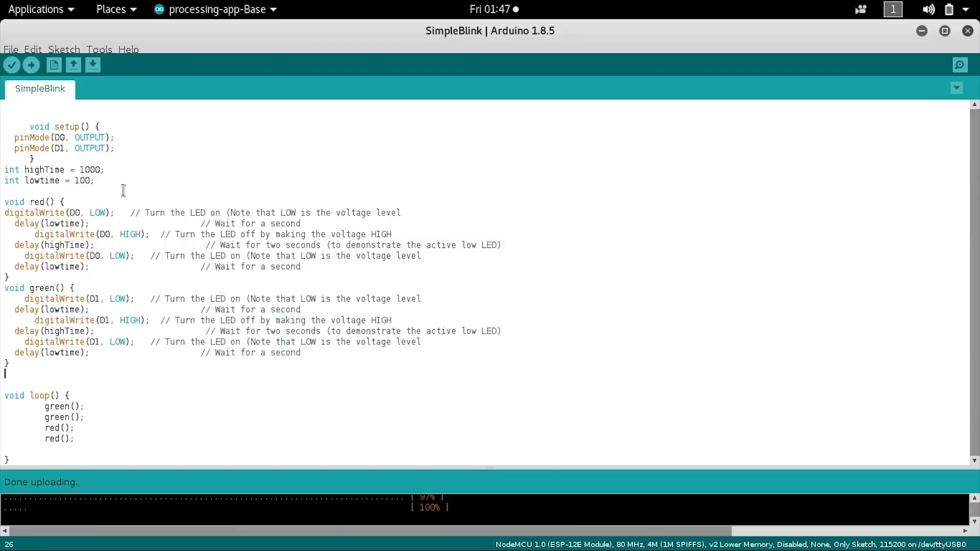
mouse_move(68, 150)
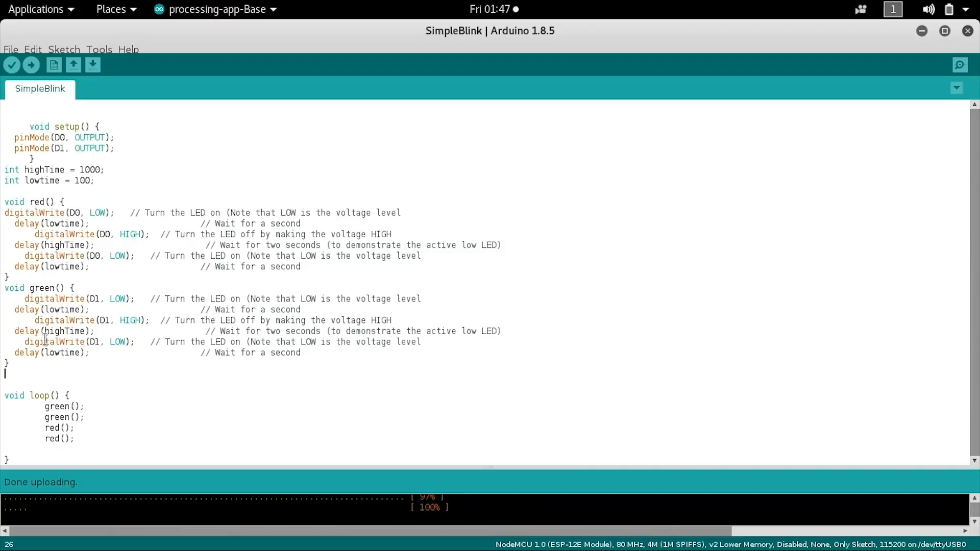
mouse_move(32, 68)
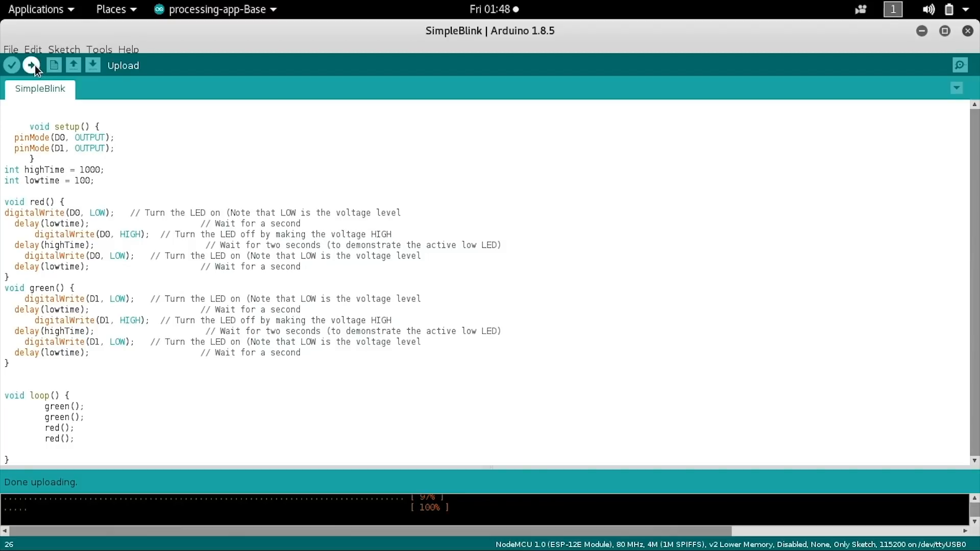
click(31, 65)
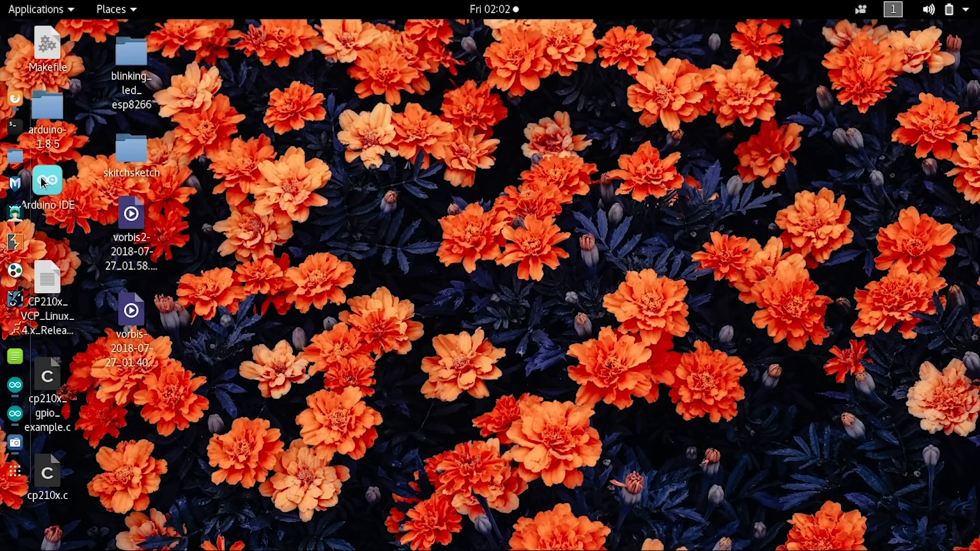
- Reopen the skitchsketch ESP8266 WiFi sketch from the desktop in Arduino IDE
double_click(45, 181)
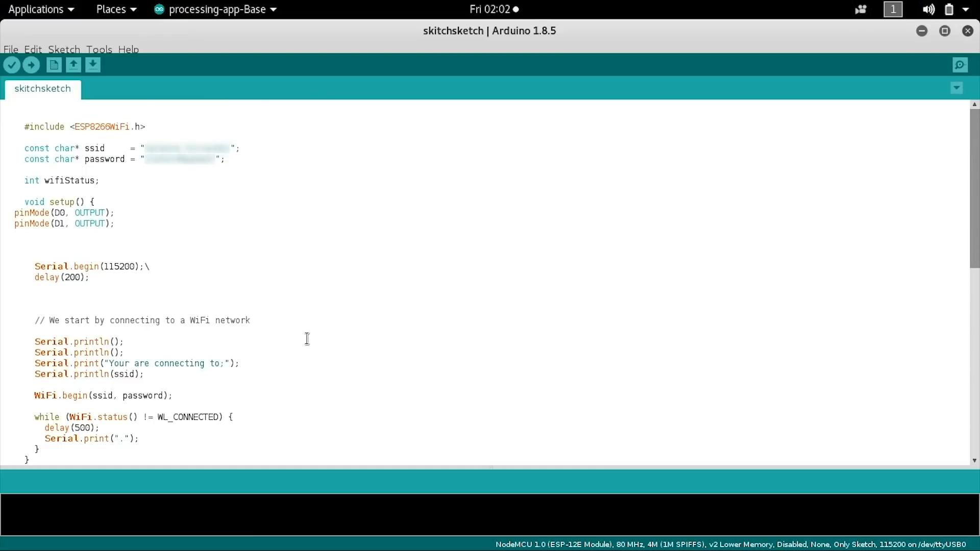
mouse_move(237, 228)
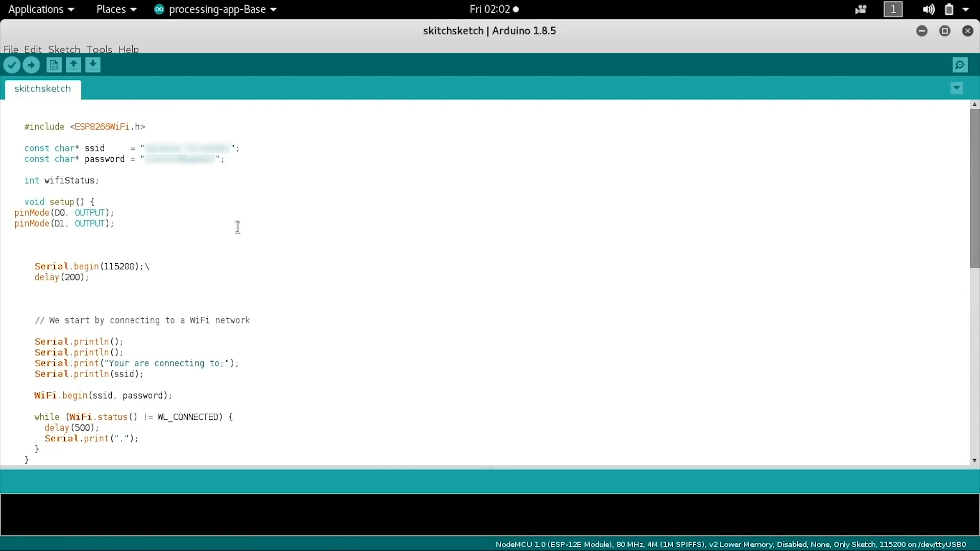
mouse_move(212, 216)
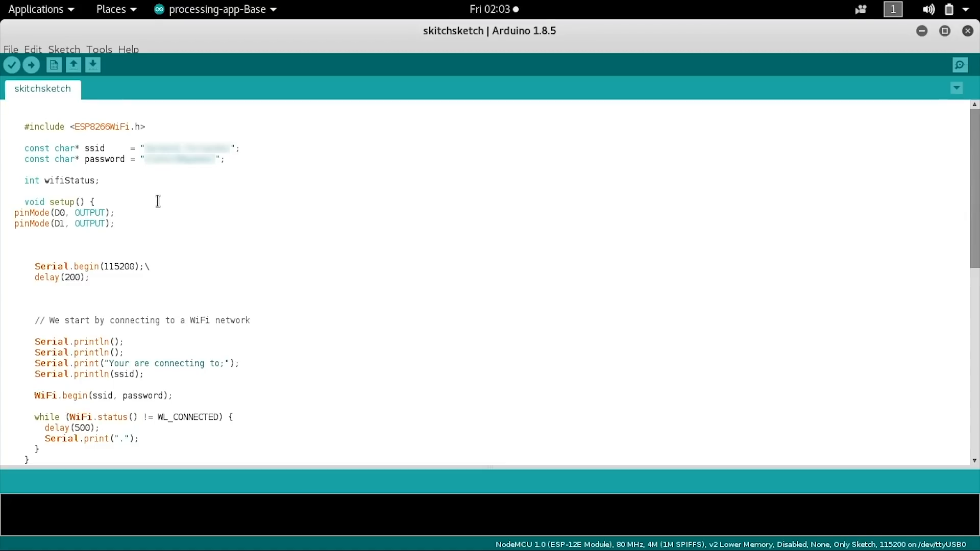
mouse_move(147, 208)
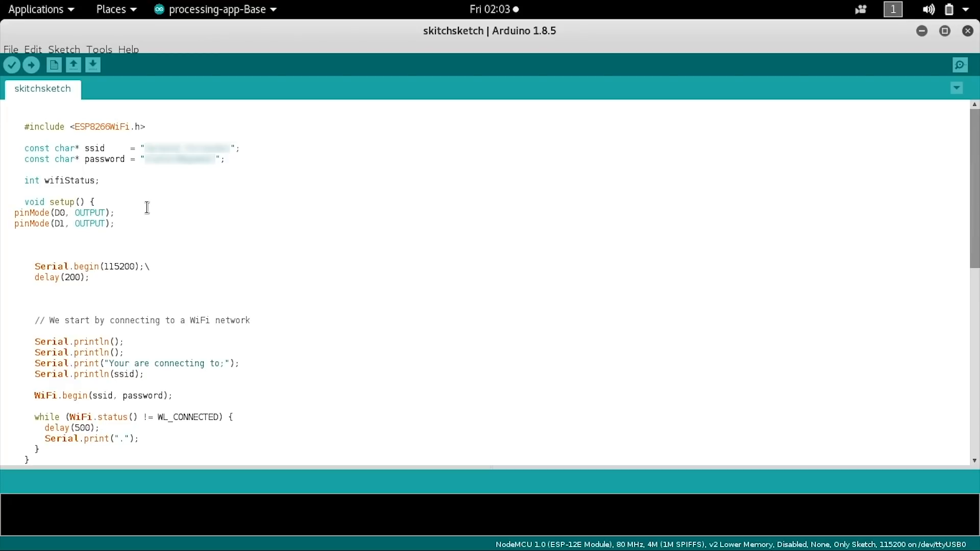
mouse_move(65, 209)
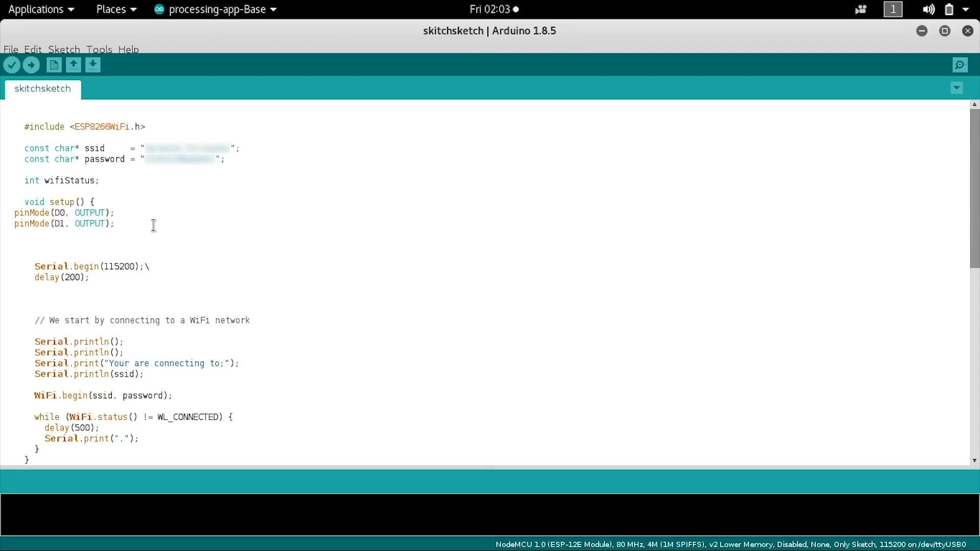
mouse_move(141, 214)
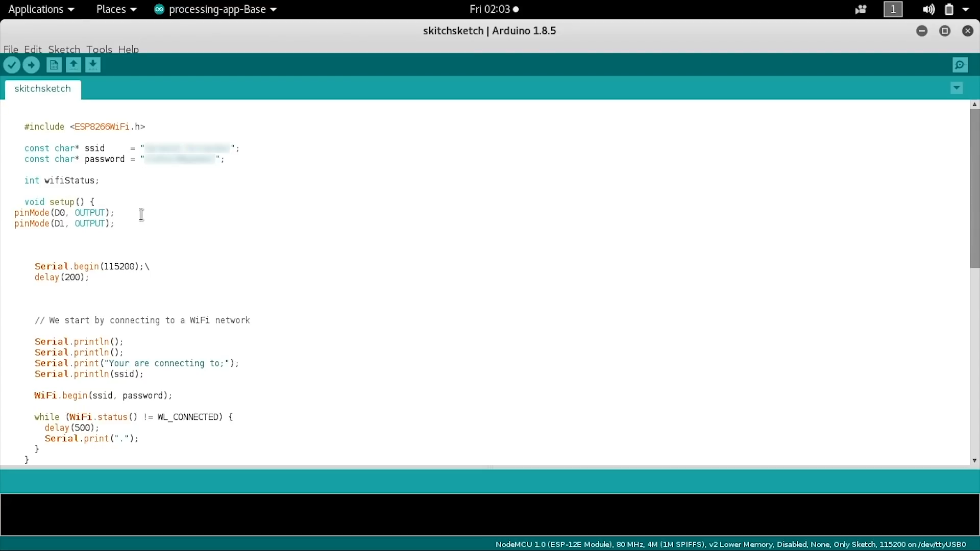
scroll(down, 3)
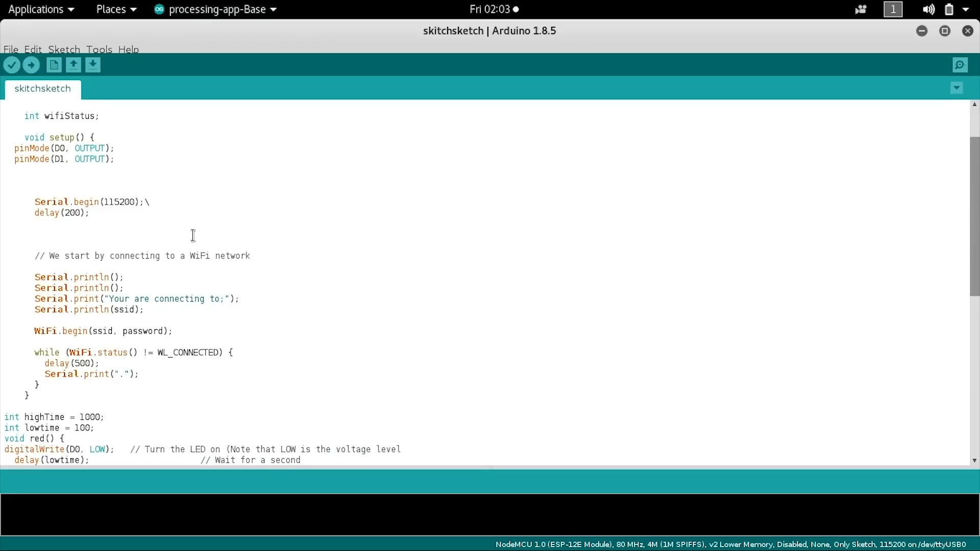
mouse_move(183, 237)
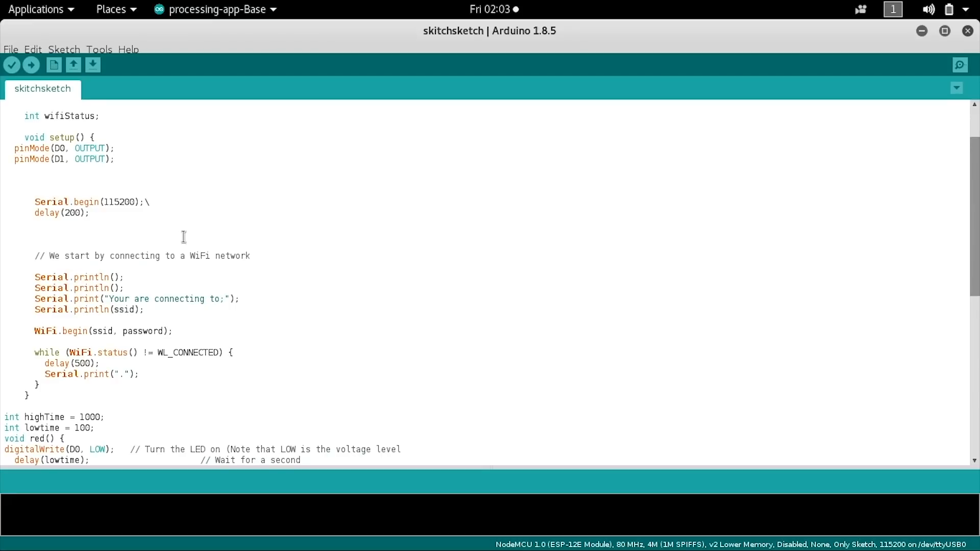
mouse_move(161, 328)
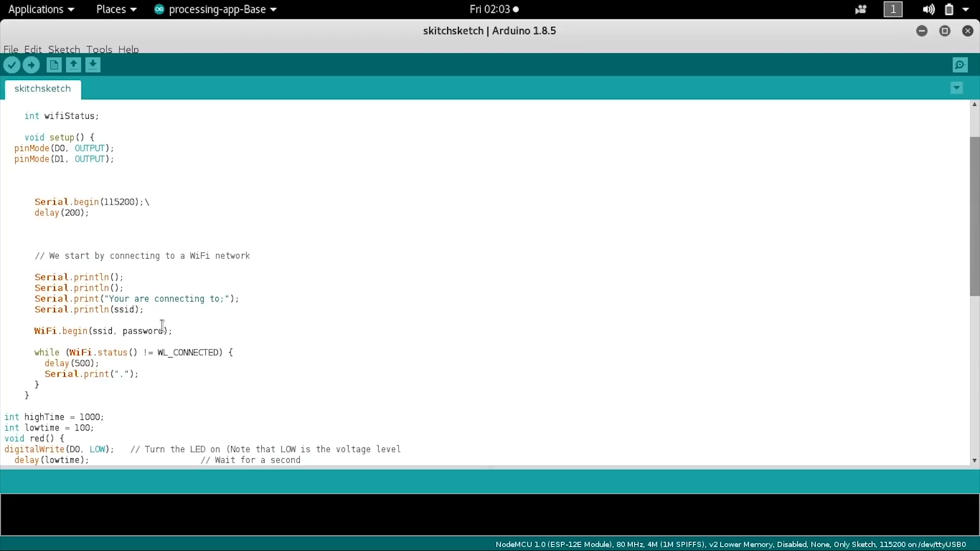
mouse_move(271, 353)
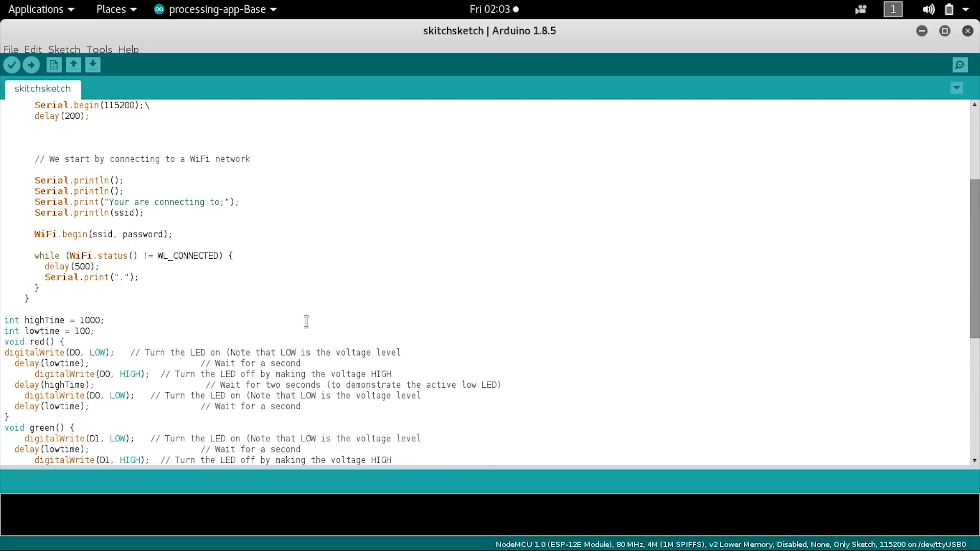
mouse_move(312, 317)
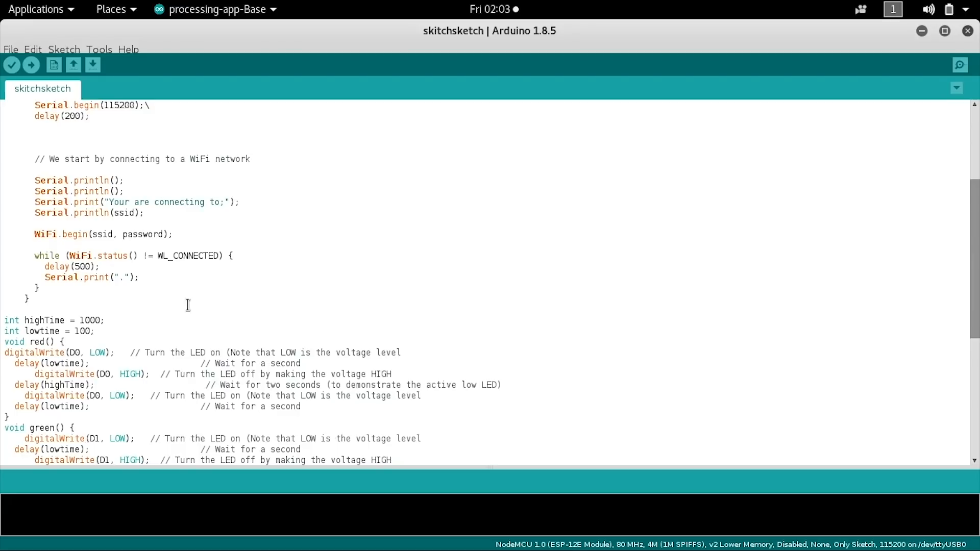
mouse_move(86, 171)
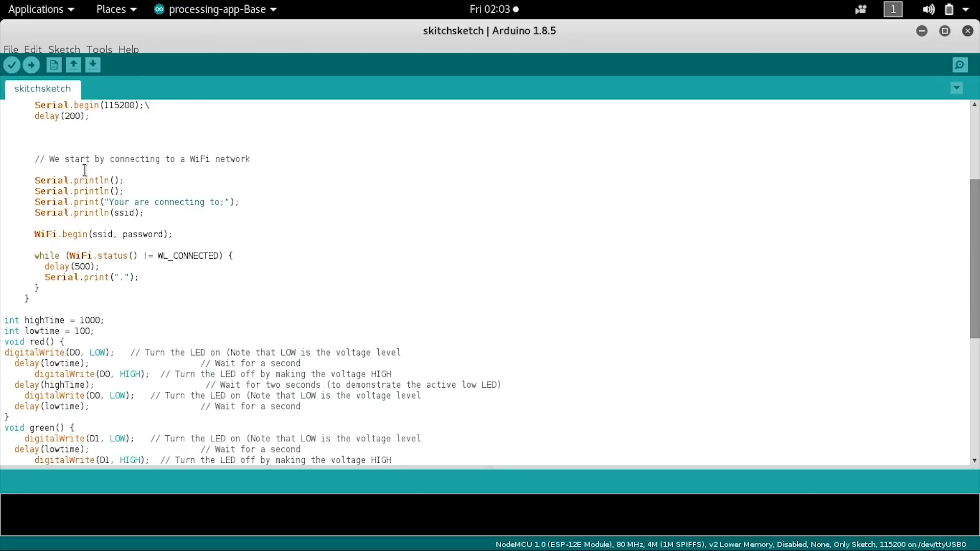
mouse_move(49, 256)
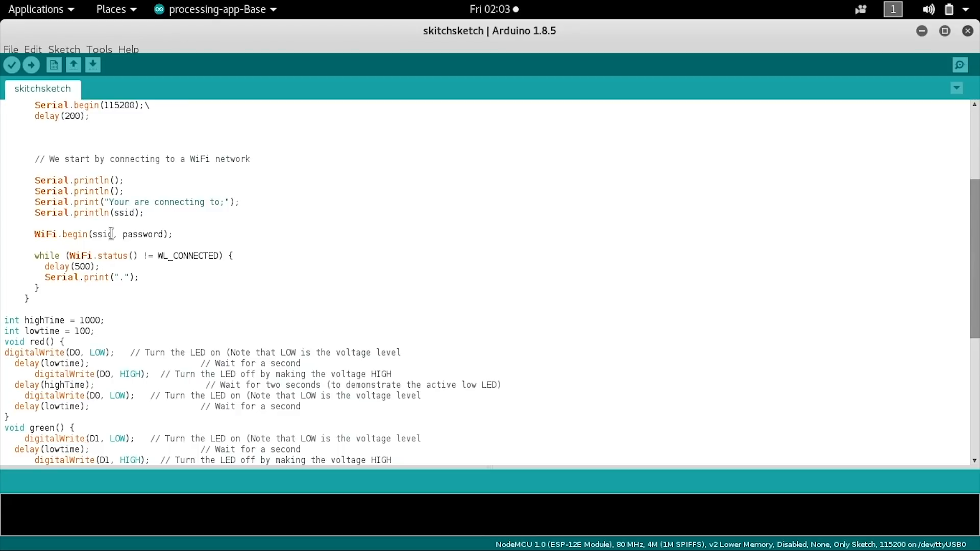
mouse_move(87, 255)
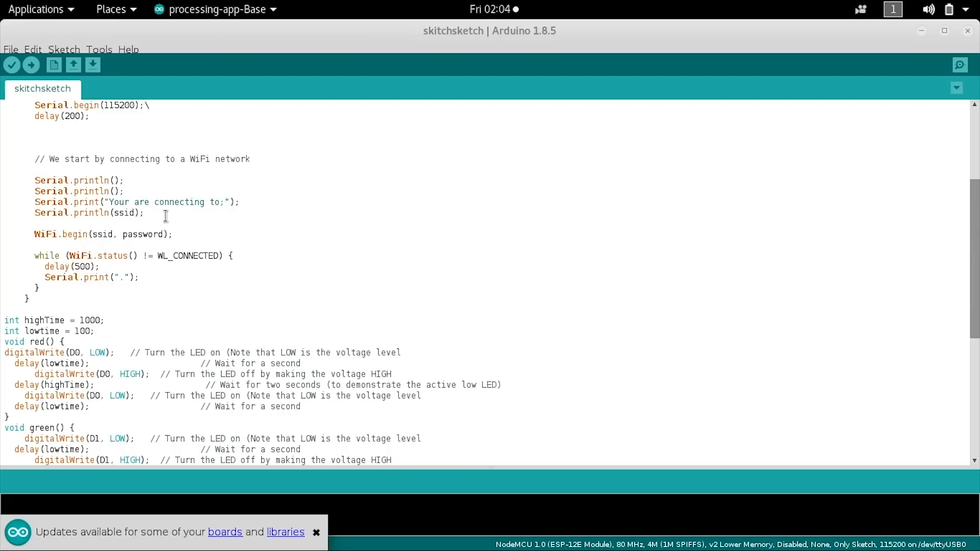
scroll(down, 3)
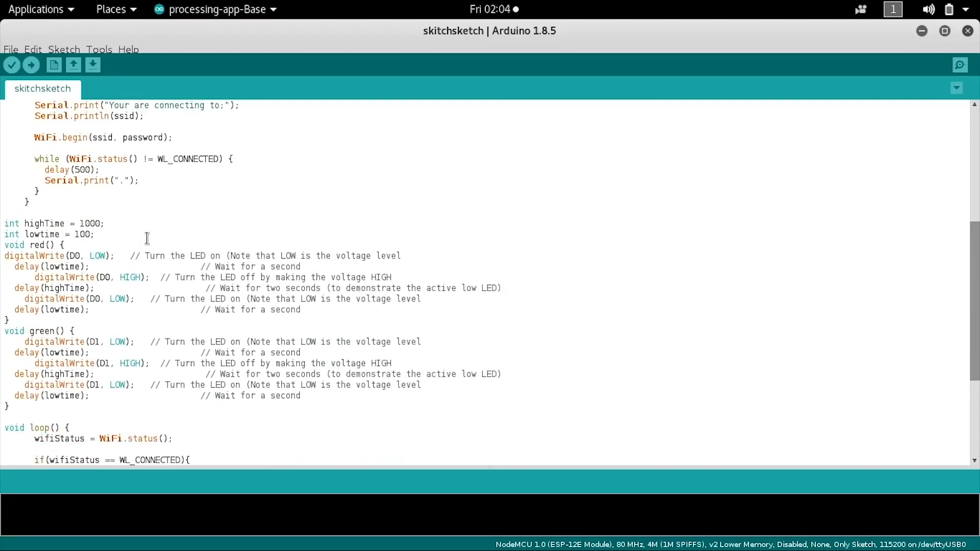
scroll(down, 3)
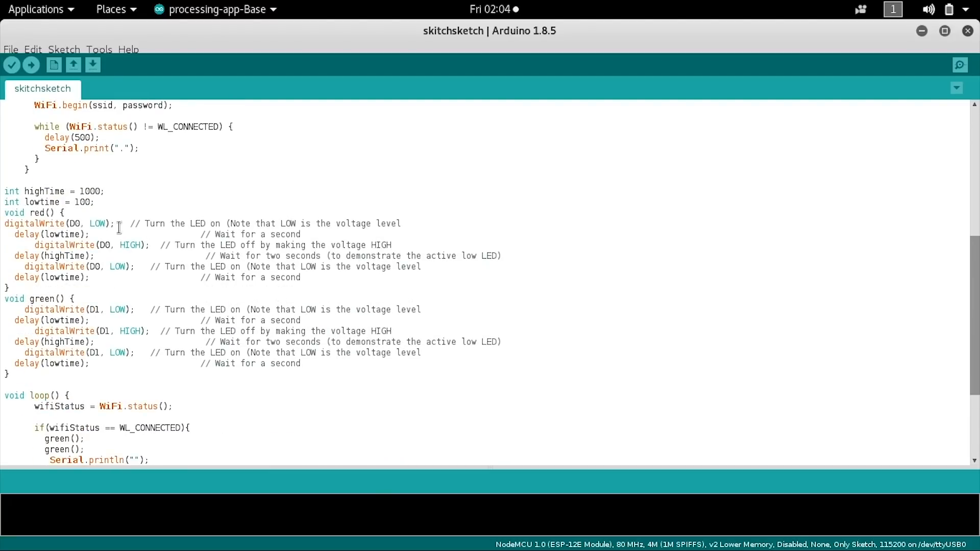
scroll(down, 3)
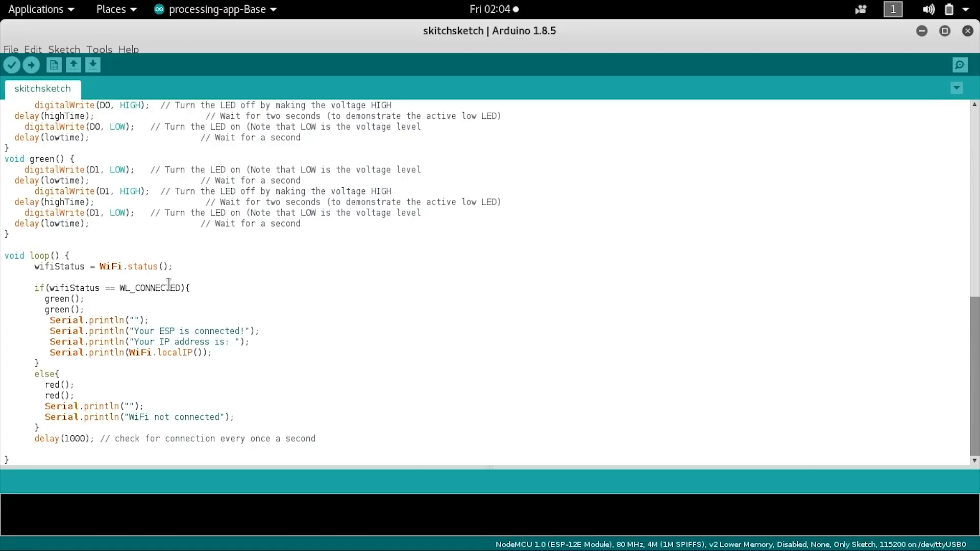
mouse_move(121, 314)
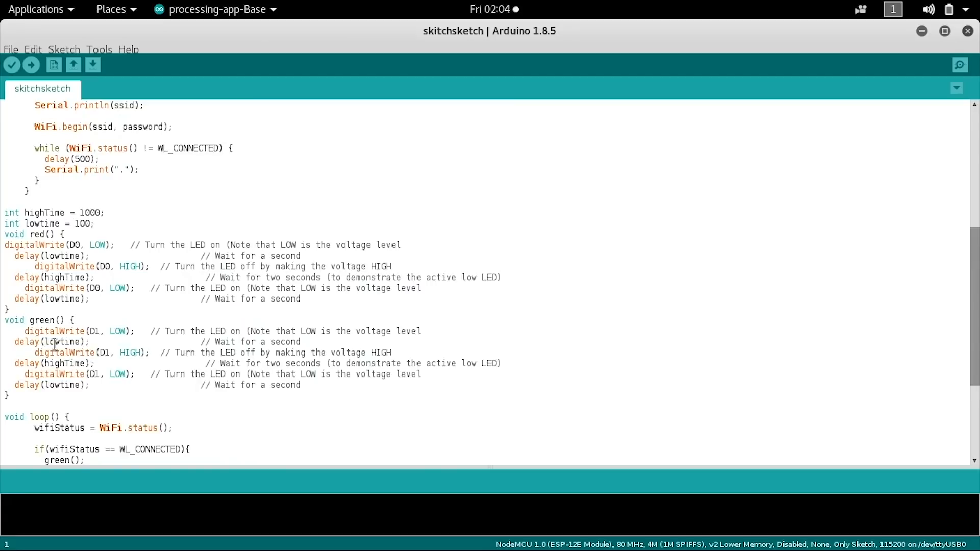
scroll(down, 3)
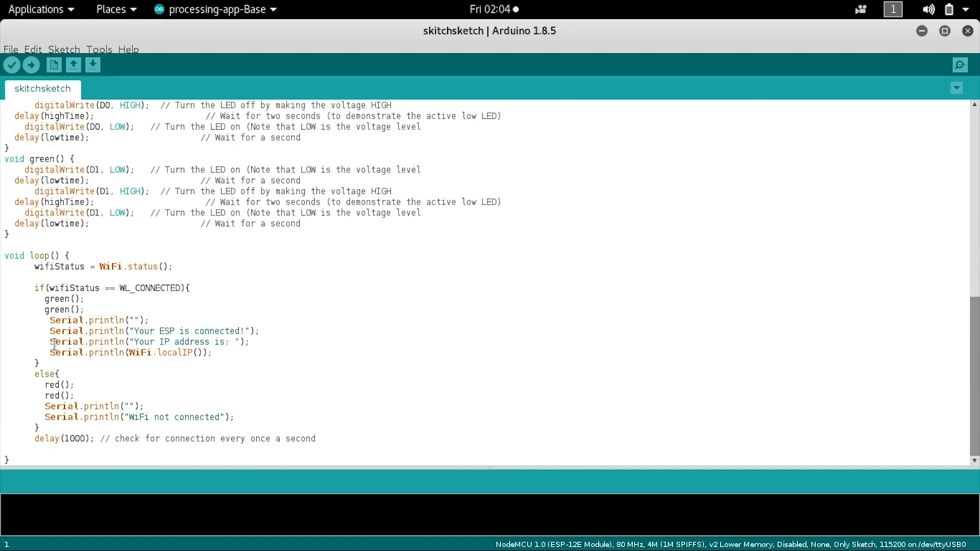
mouse_move(21, 362)
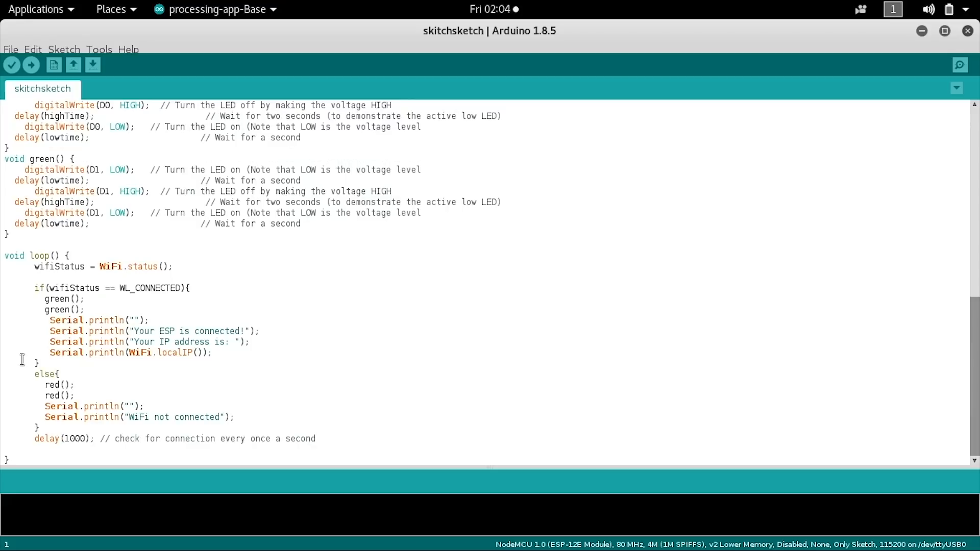
mouse_move(70, 331)
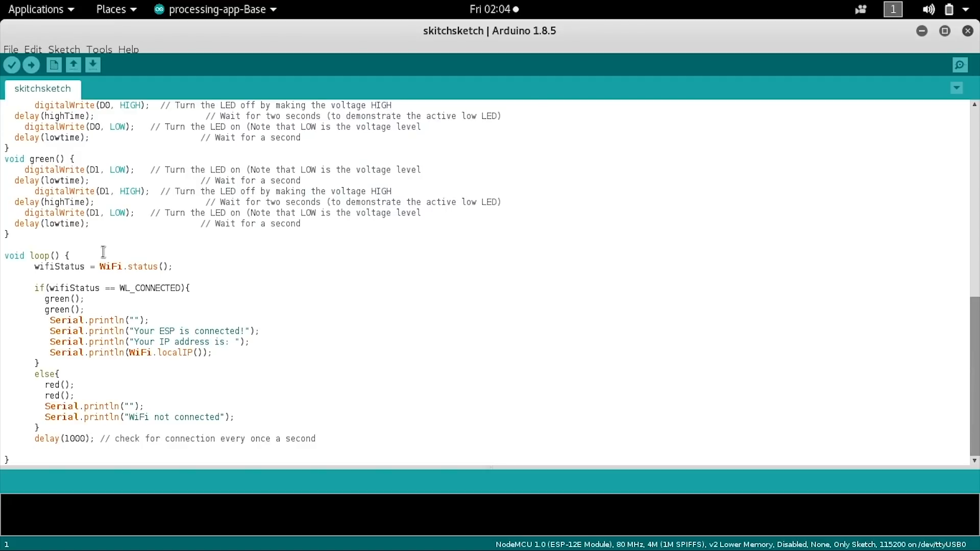
mouse_move(106, 179)
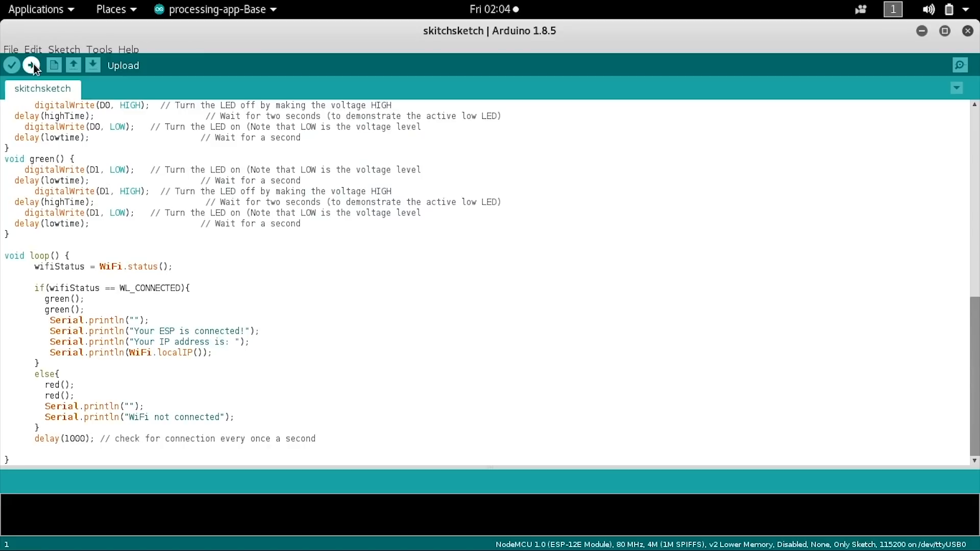
- Upload the skitchsketch WiFi sketch to the NodeMCU board until it reports done at 100%
click(32, 65)
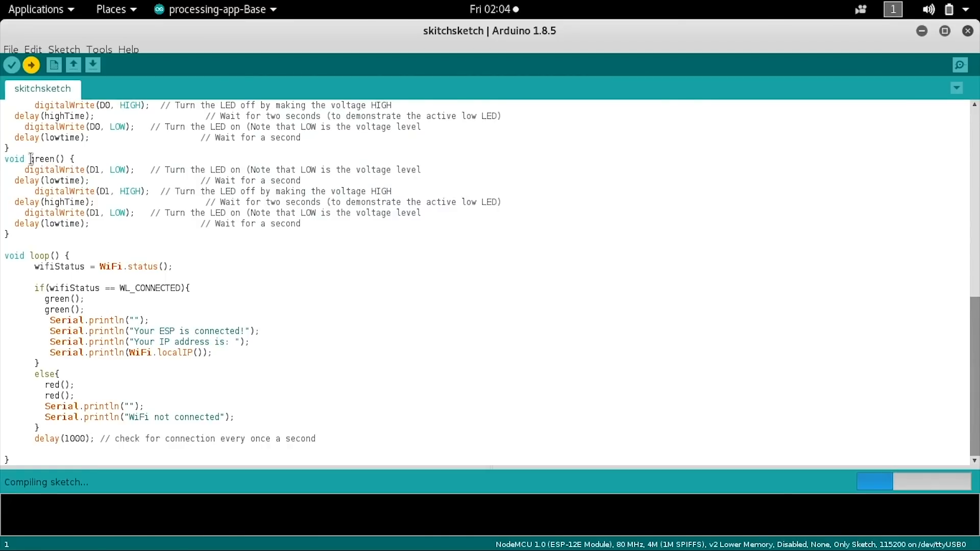
click(33, 65)
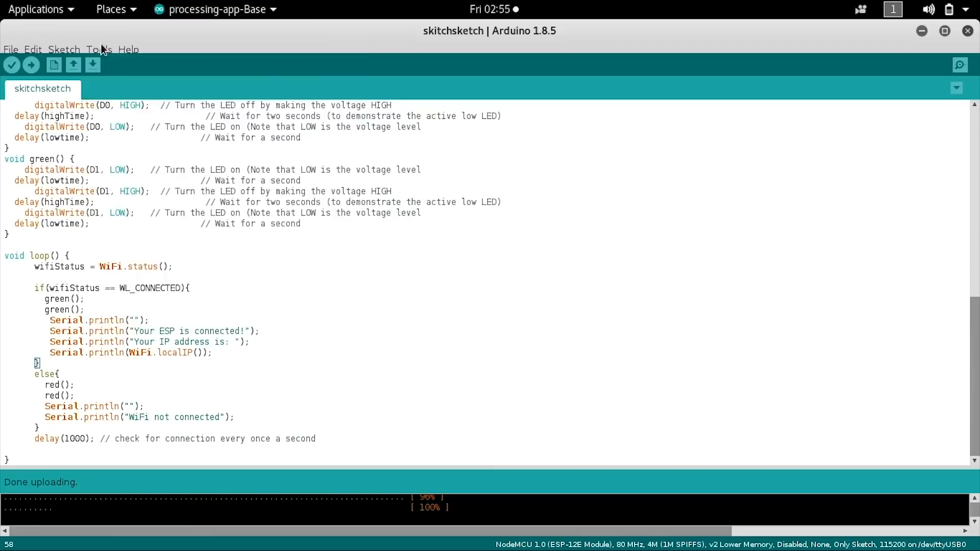
- Start the Serial Monitor at 115200 baud to see the ESP report connected with IP 192.168.0.20
click(99, 49)
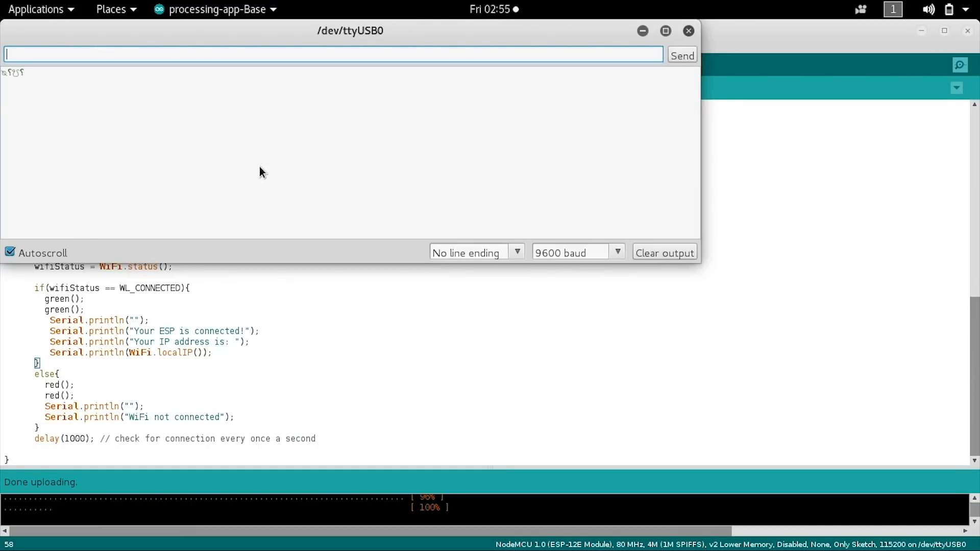
mouse_move(121, 126)
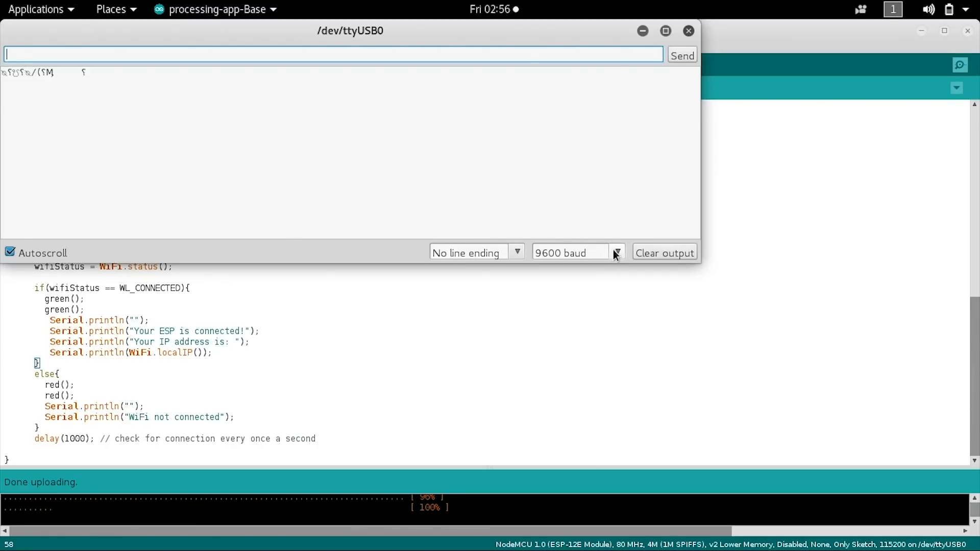
click(617, 253)
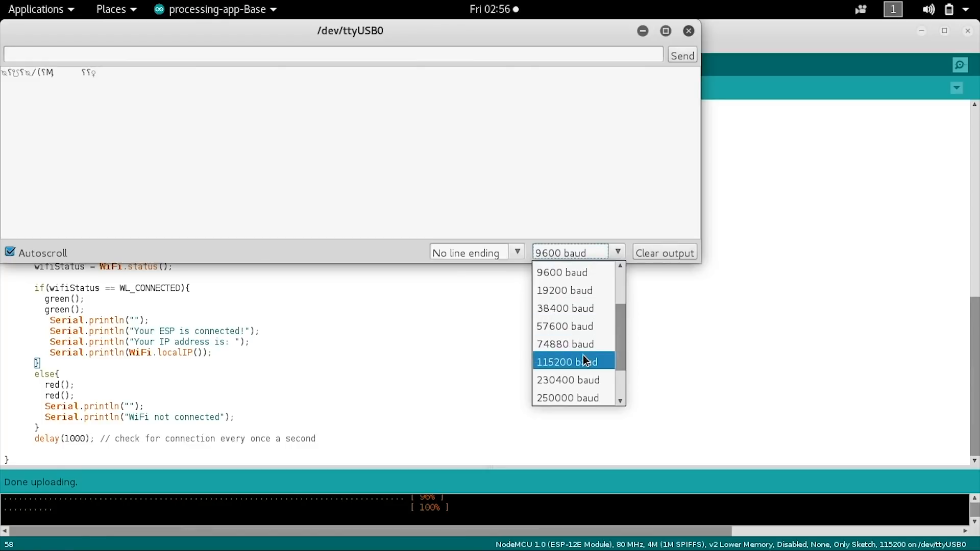
click(573, 361)
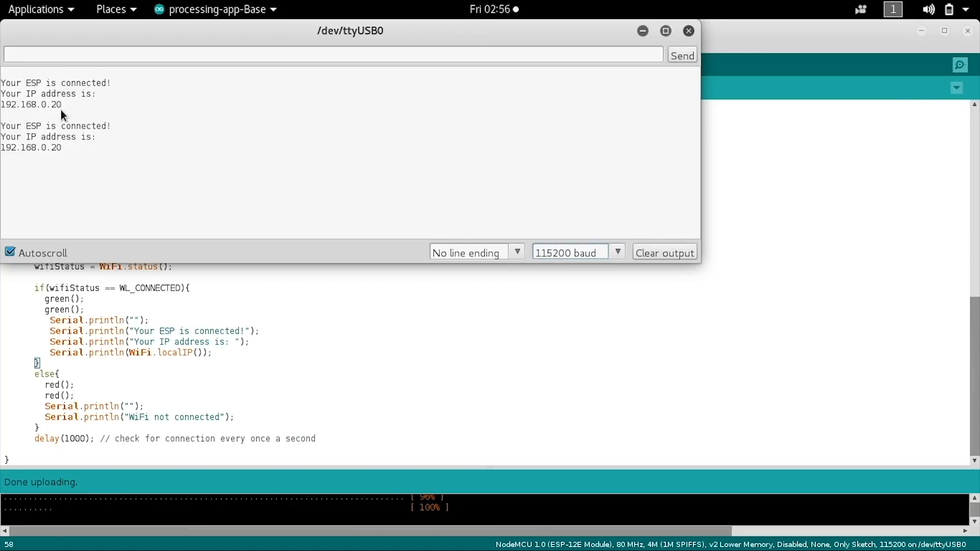
mouse_move(74, 100)
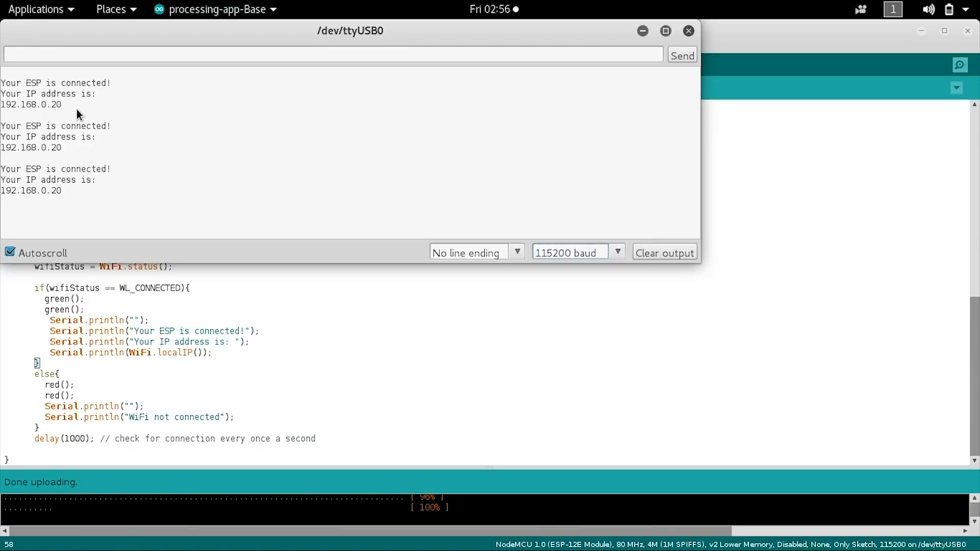
mouse_move(139, 111)
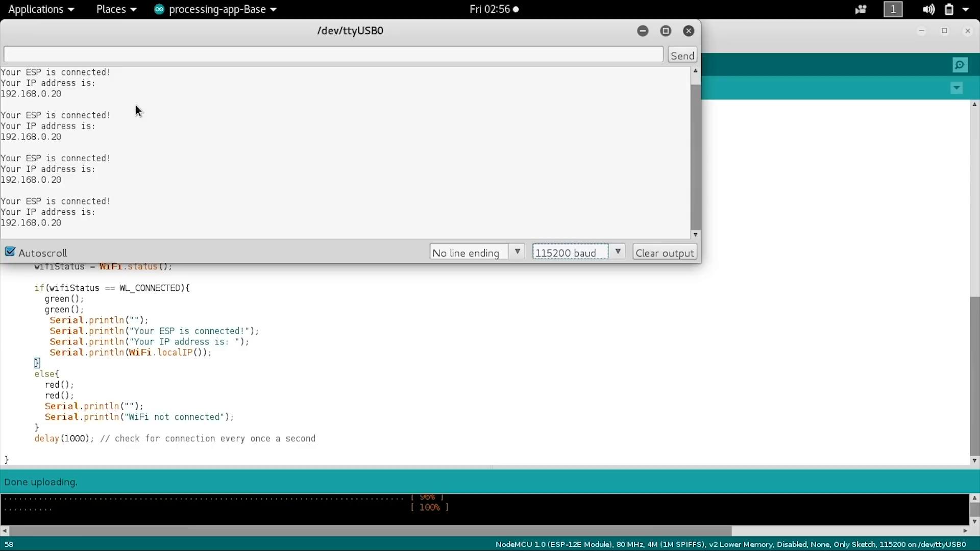
mouse_move(179, 108)
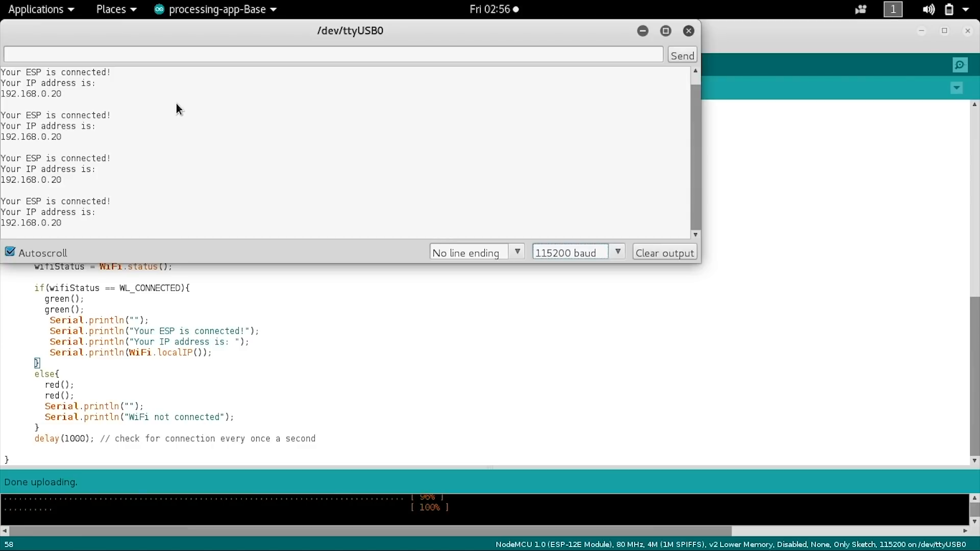
mouse_move(301, 267)
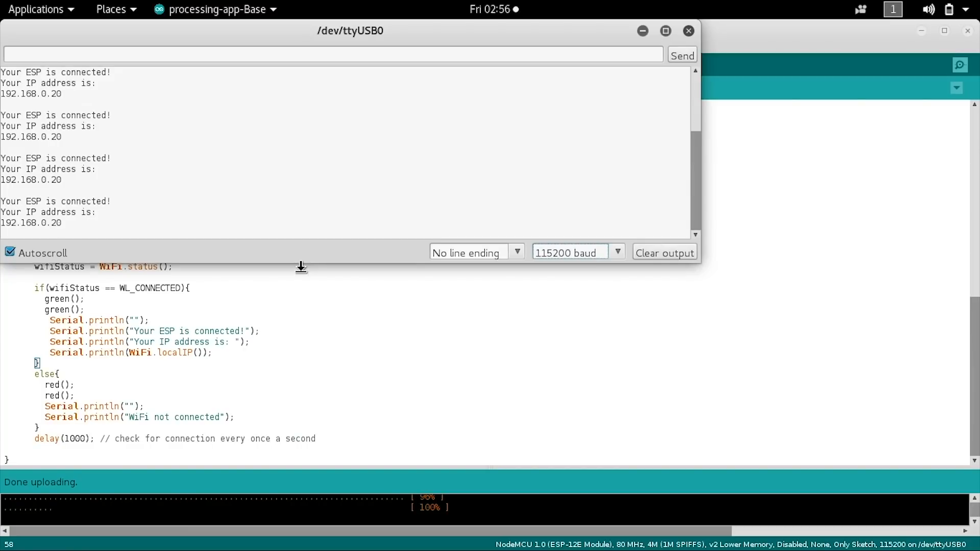
mouse_move(330, 265)
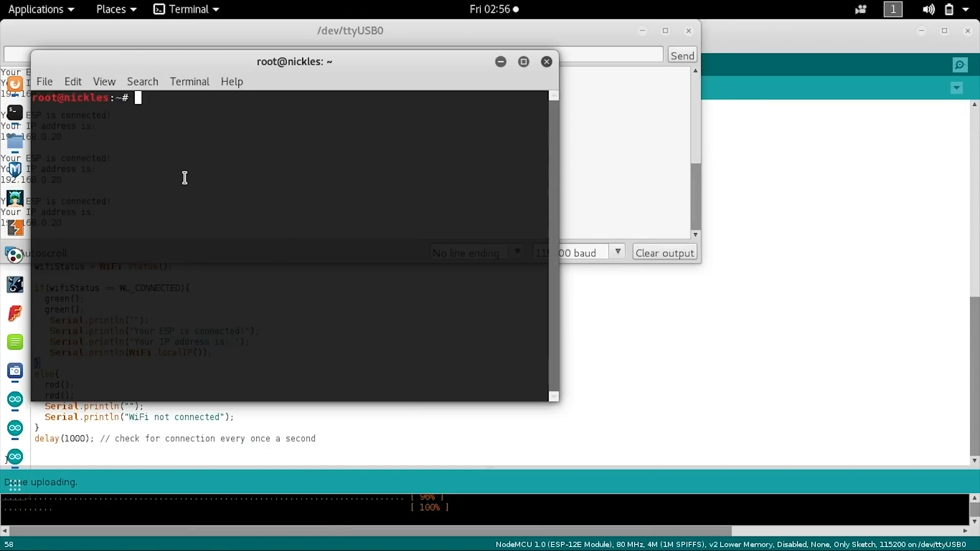
- Run 'mdk3 wlan0mon d -c 6 -b black.txt' to deauth the board, then stop it with Ctrl+C
text(mdk3 wlan0mon d -c 6 -b black.txt)
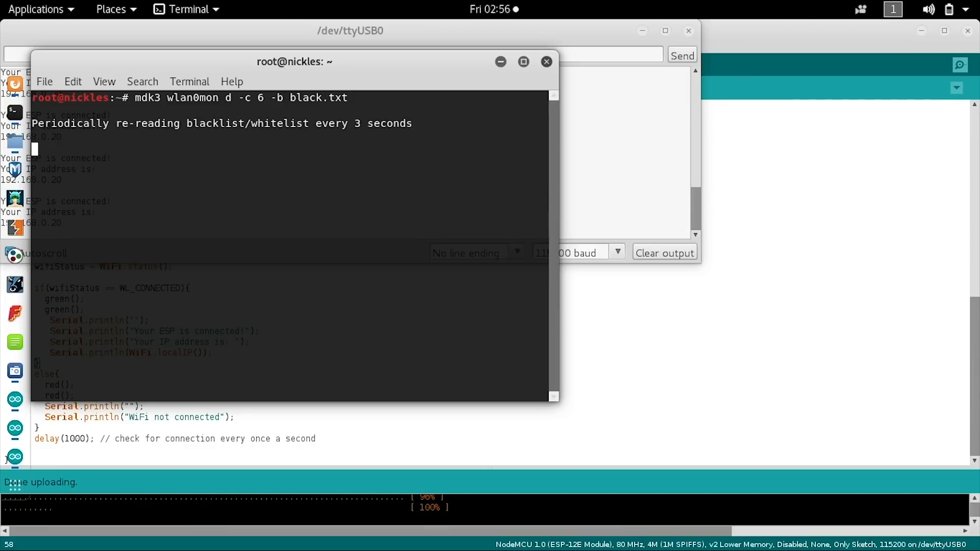
mouse_move(420, 123)
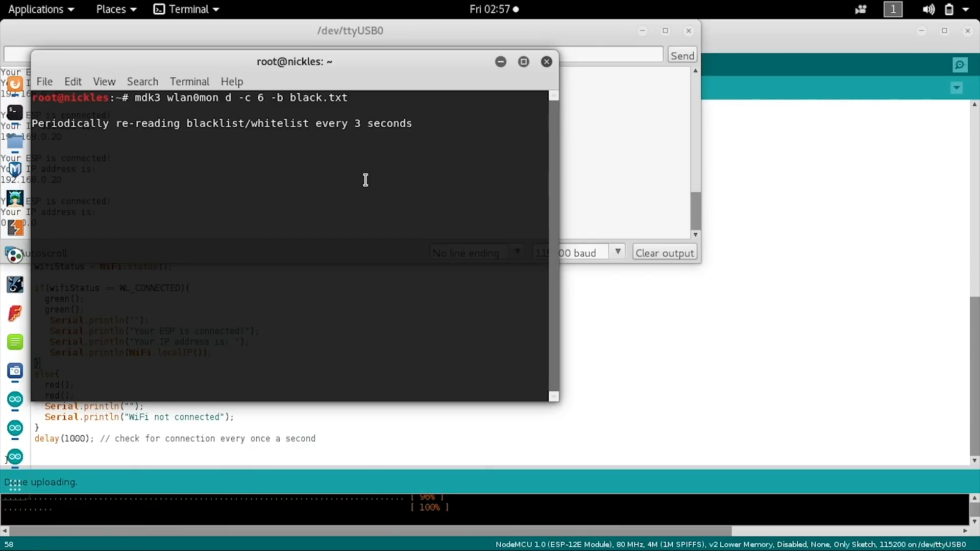
key(ctrl+c)
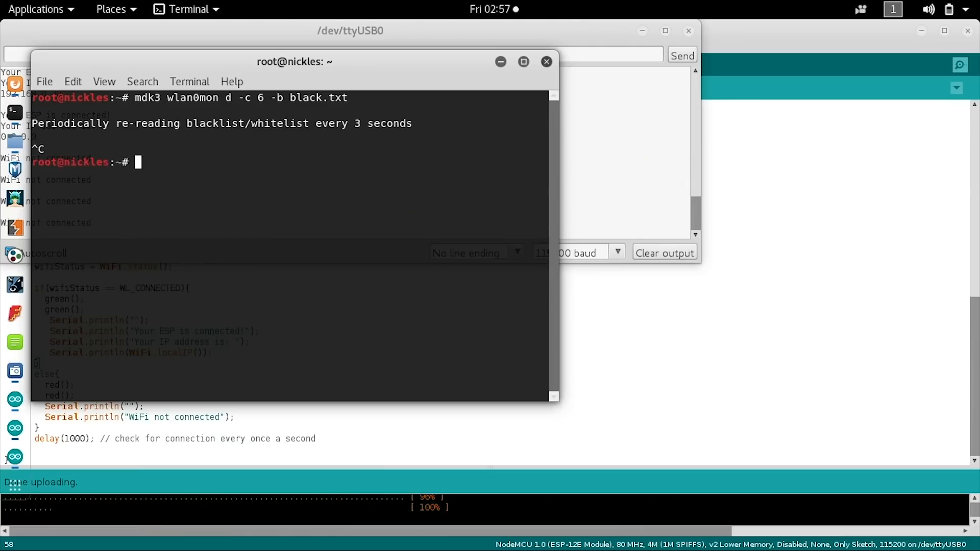